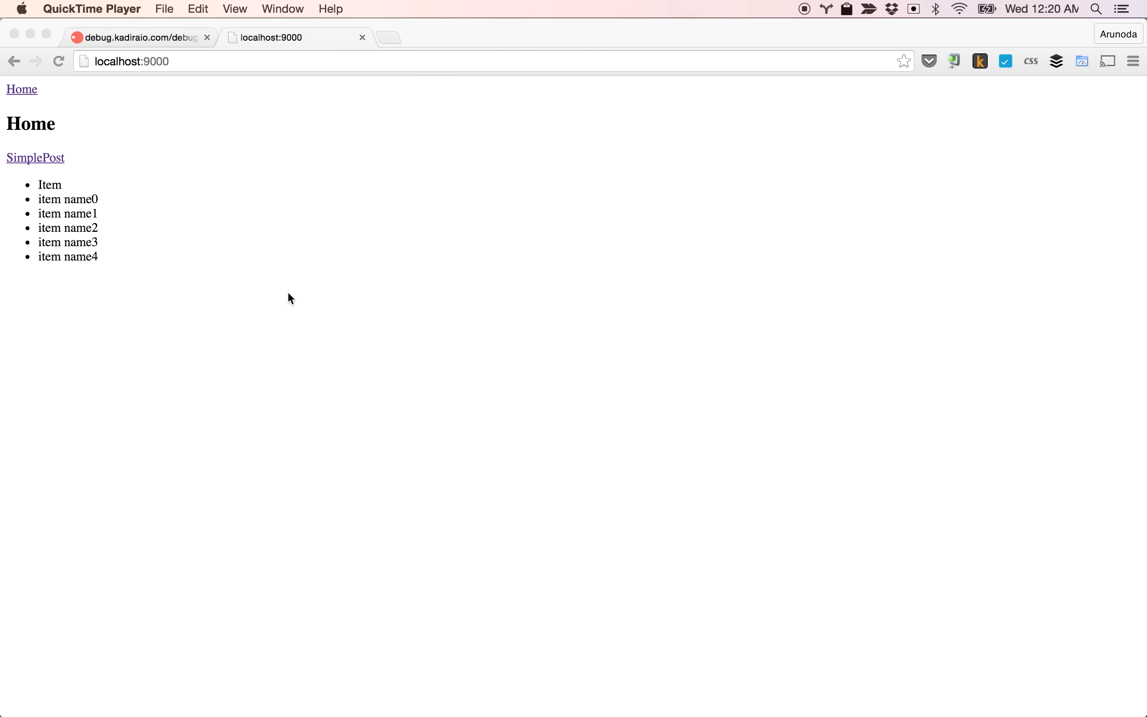
{"action": "mouse_move", "coordinate": [158, 223]}
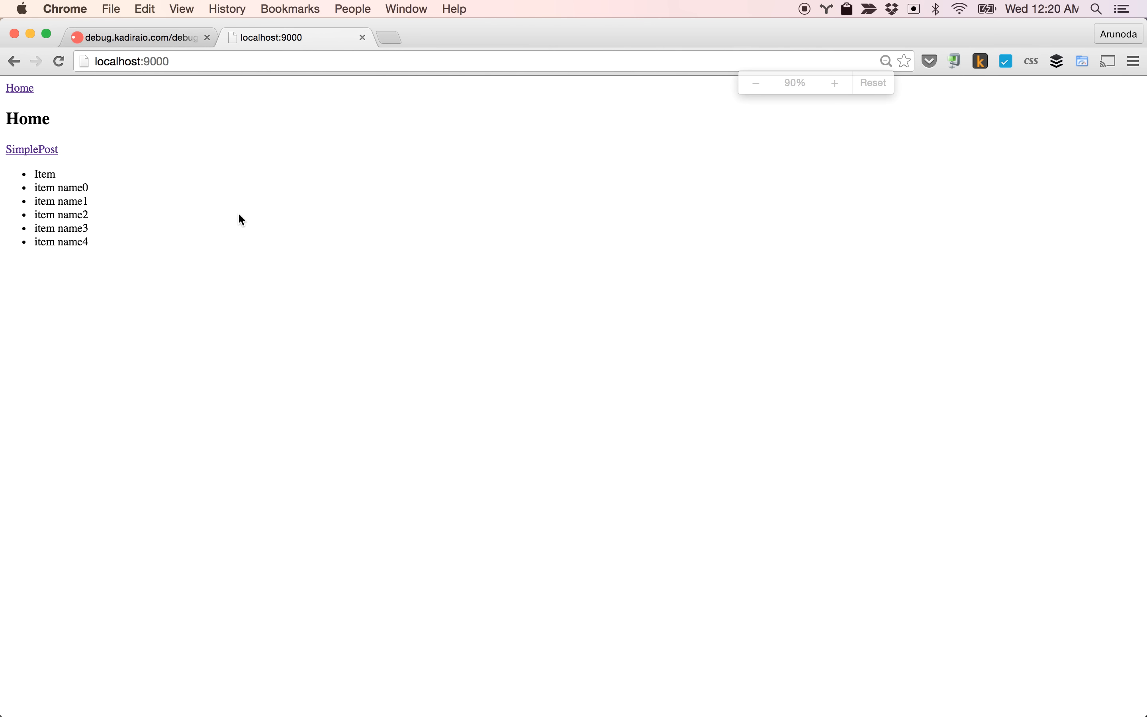
Step: Zoom the app page and switch between the SimplePost and Home pages once
{"action": "left_click", "coordinate": [834, 83]}
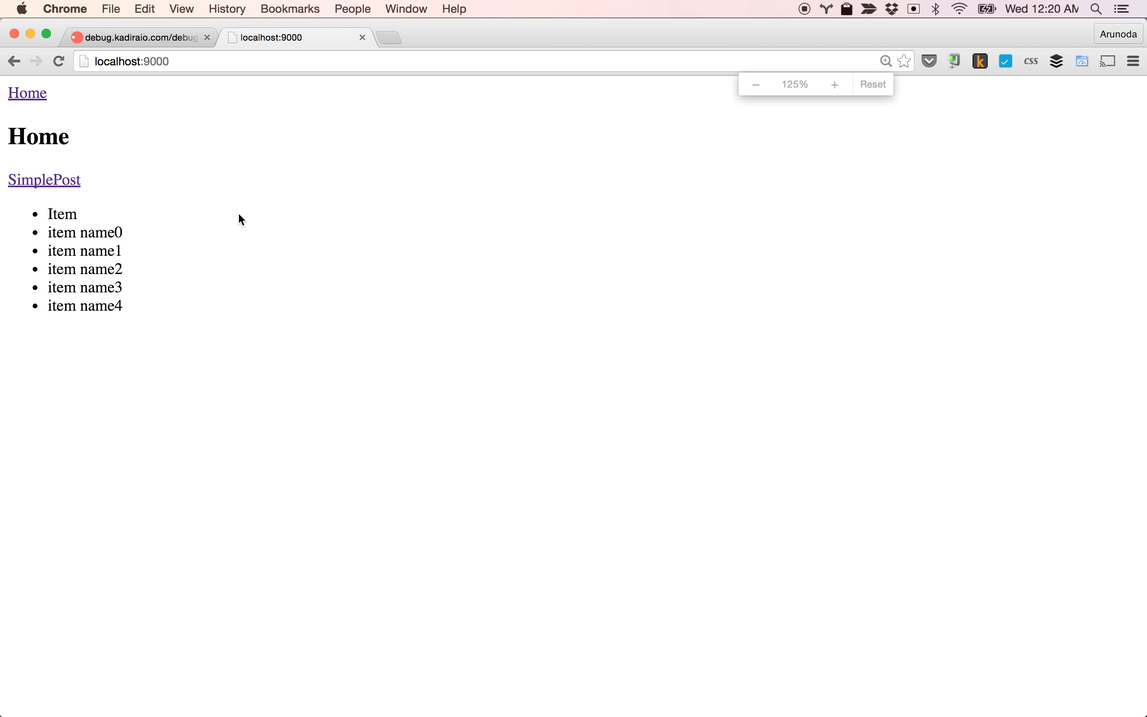
{"action": "mouse_move", "coordinate": [43, 180]}
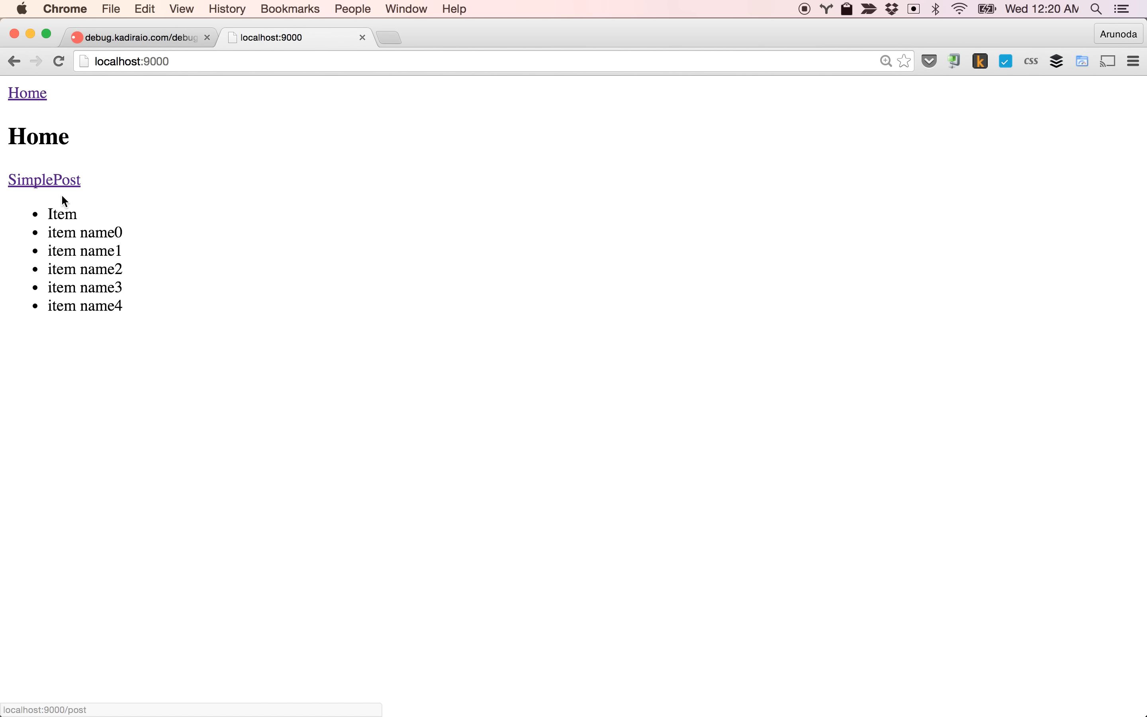
{"action": "mouse_move", "coordinate": [164, 198]}
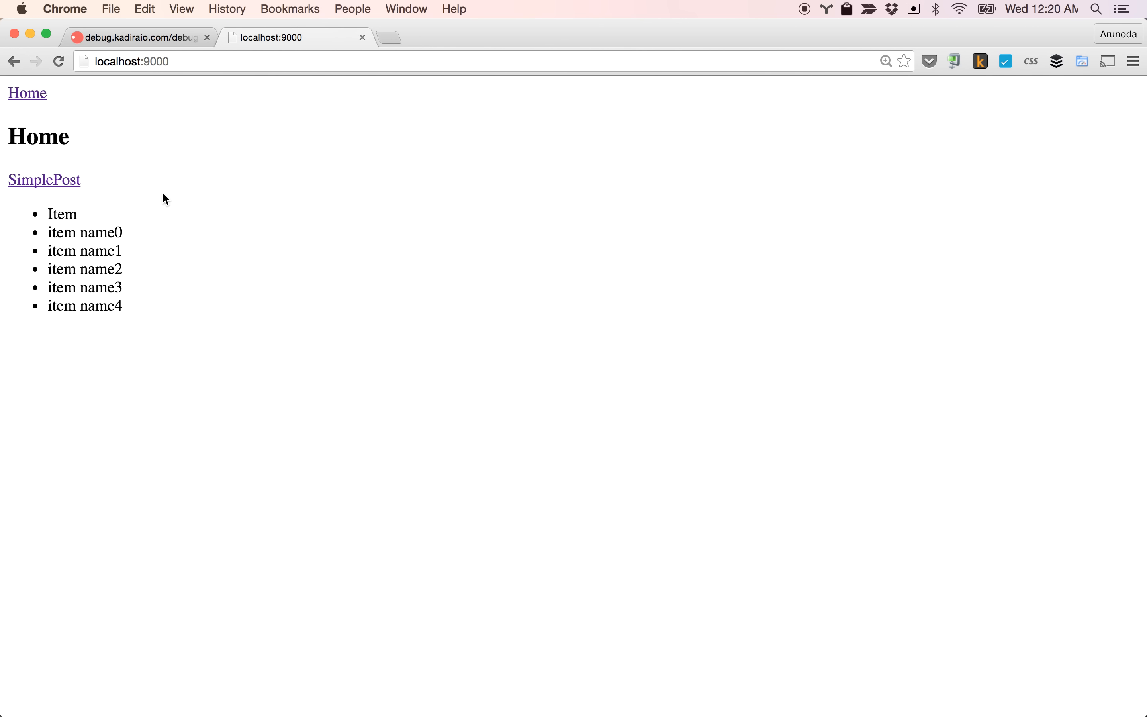
{"action": "left_click", "coordinate": [43, 180]}
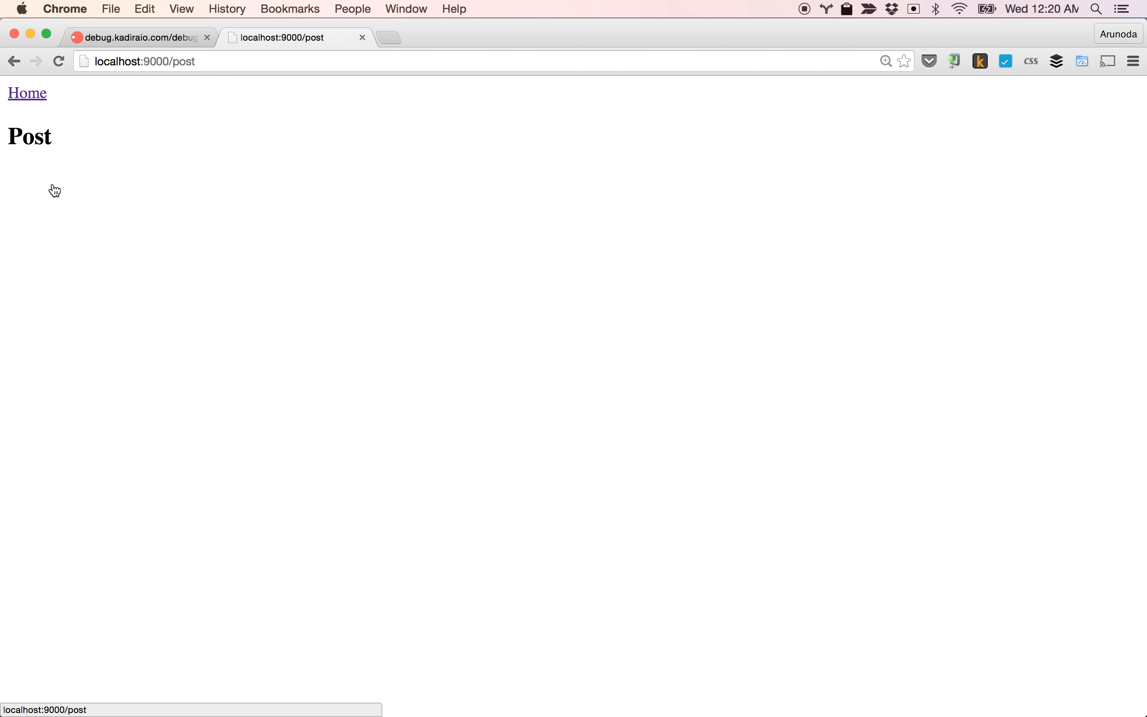
{"action": "left_click", "coordinate": [26, 93]}
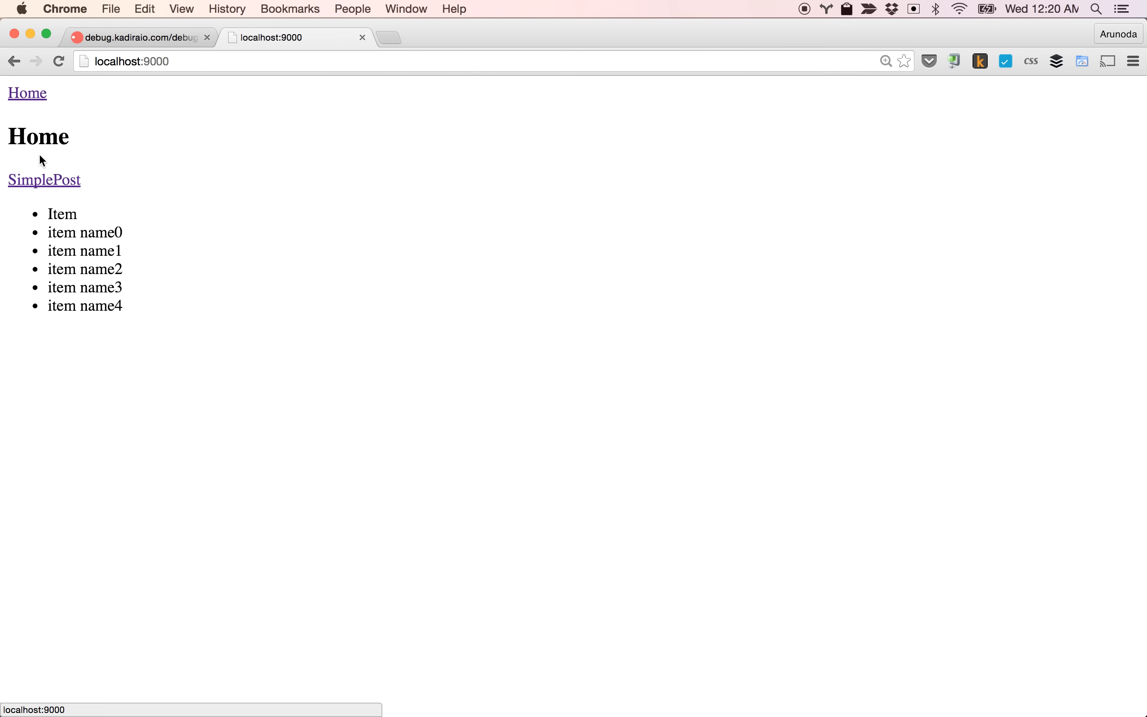
{"action": "mouse_move", "coordinate": [31, 101]}
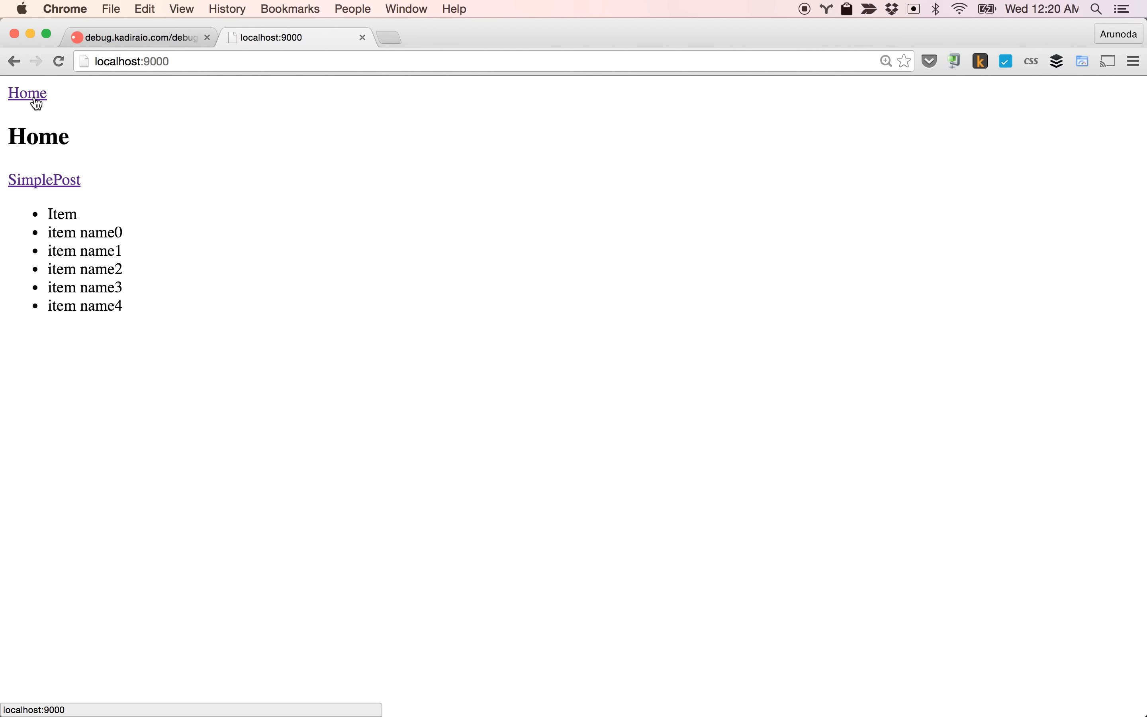
{"action": "mouse_move", "coordinate": [102, 233]}
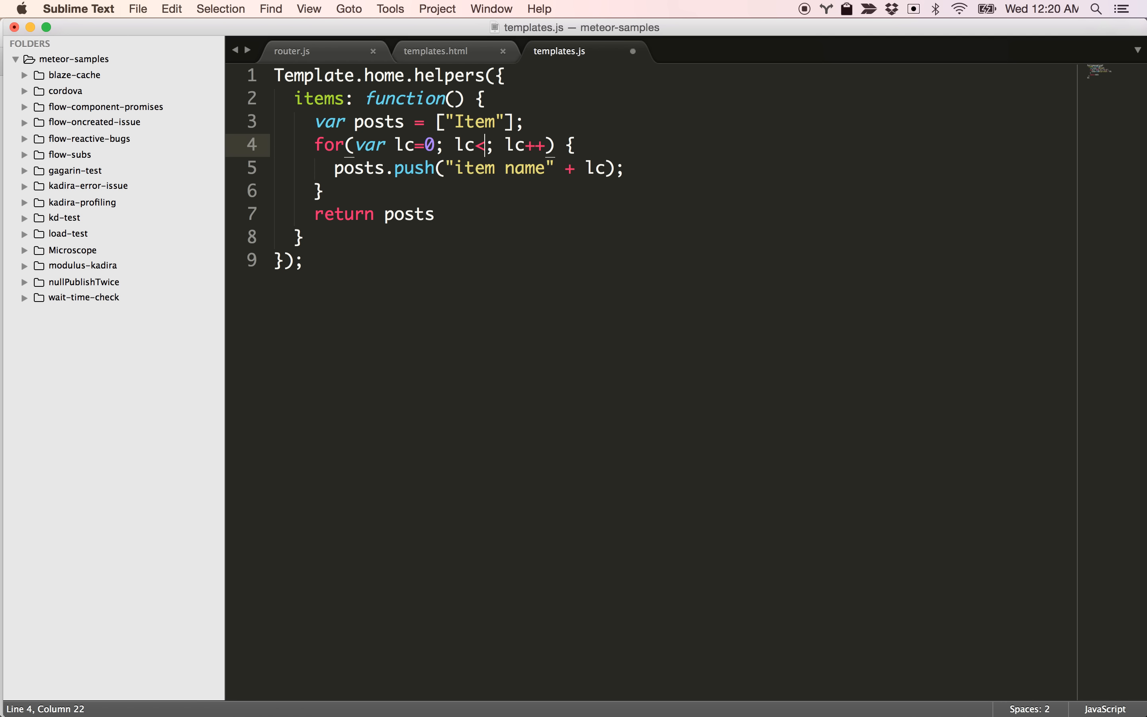
Step: Raise the home helper loop limit to 10000 in templates.js, save, and return to the browser
{"action": "type", "text": "10000"}
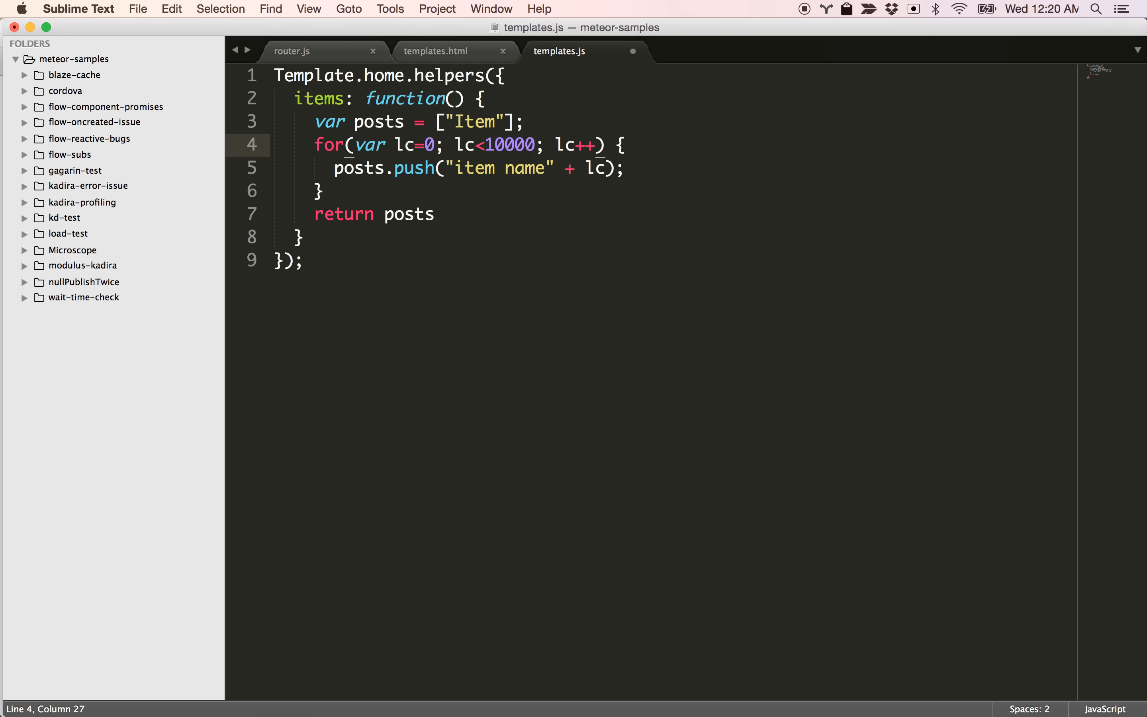
{"action": "key", "text": "cmd+s"}
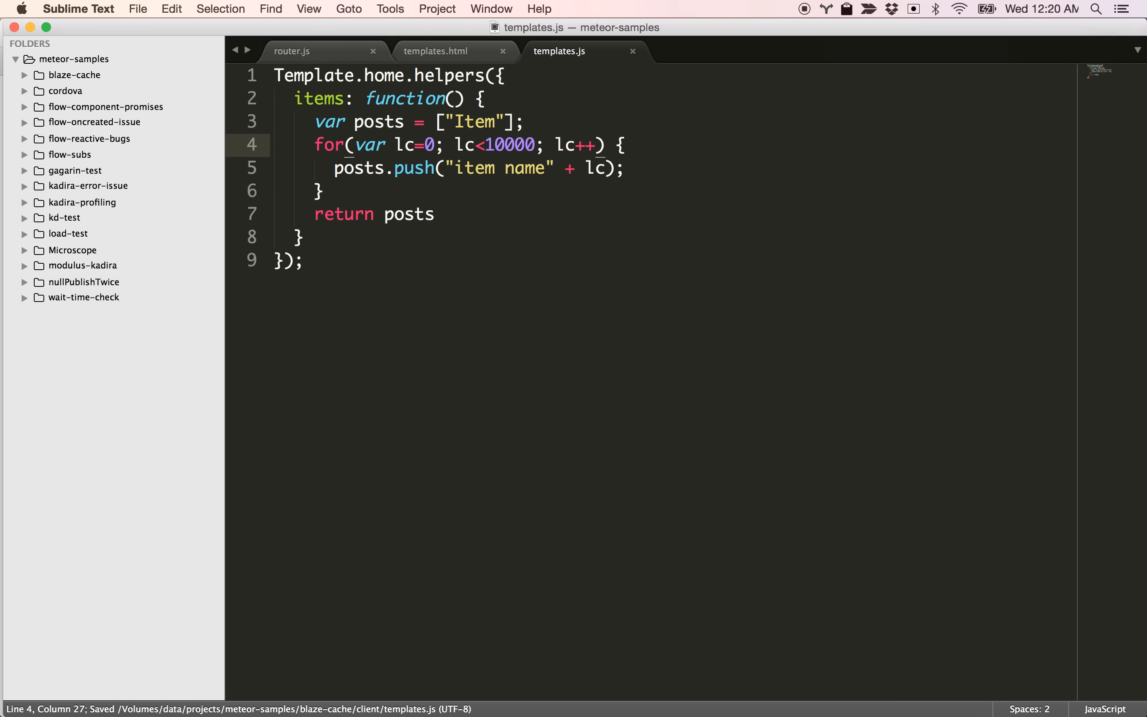
{"action": "left_click", "coordinate": [21, 343]}
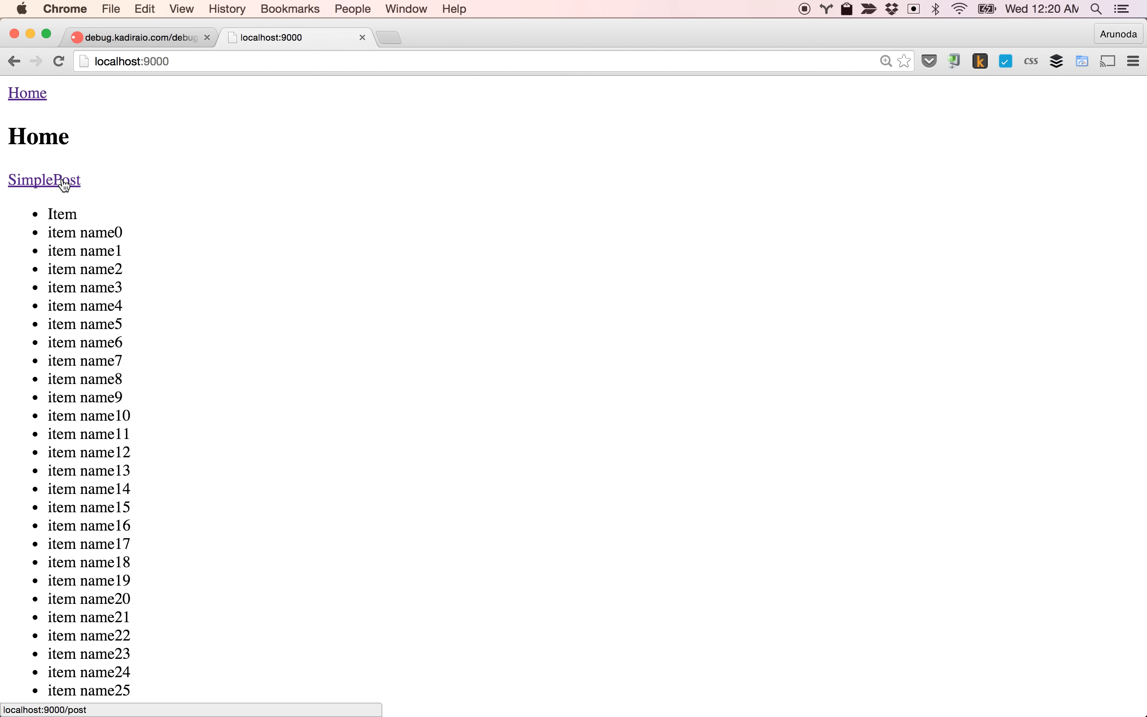
Step: Toggle the app several times between Post and Home, then go to the Kadira Debug tab
{"action": "left_click", "coordinate": [43, 180]}
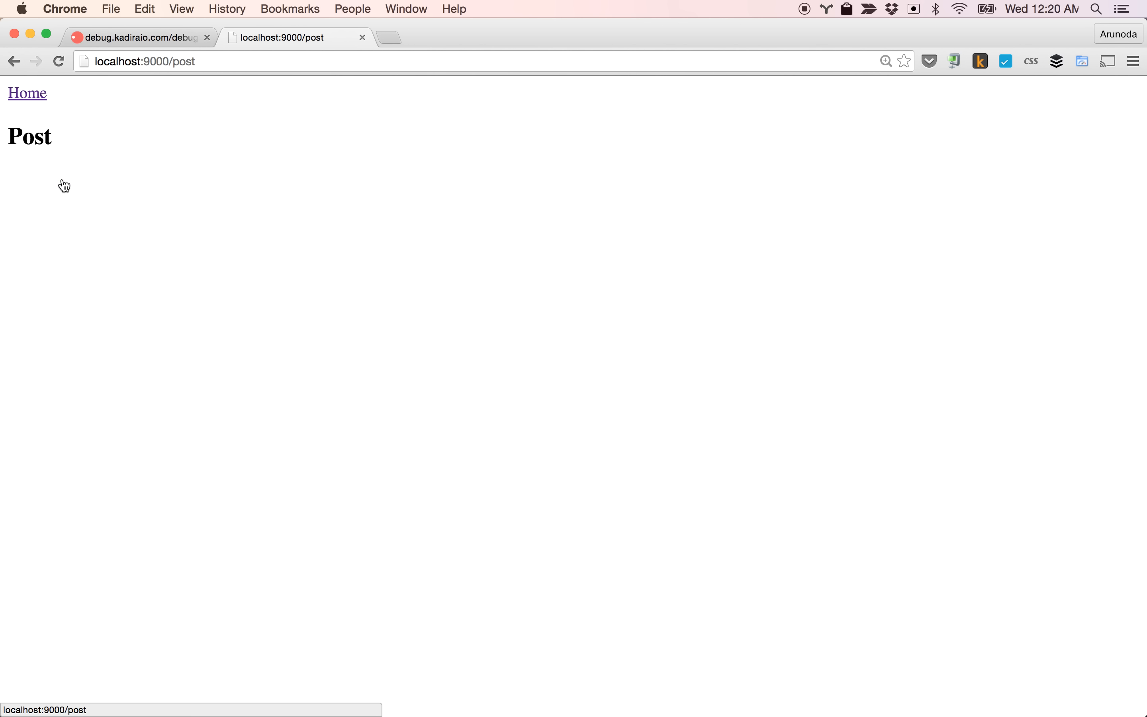
{"action": "left_click", "coordinate": [27, 93]}
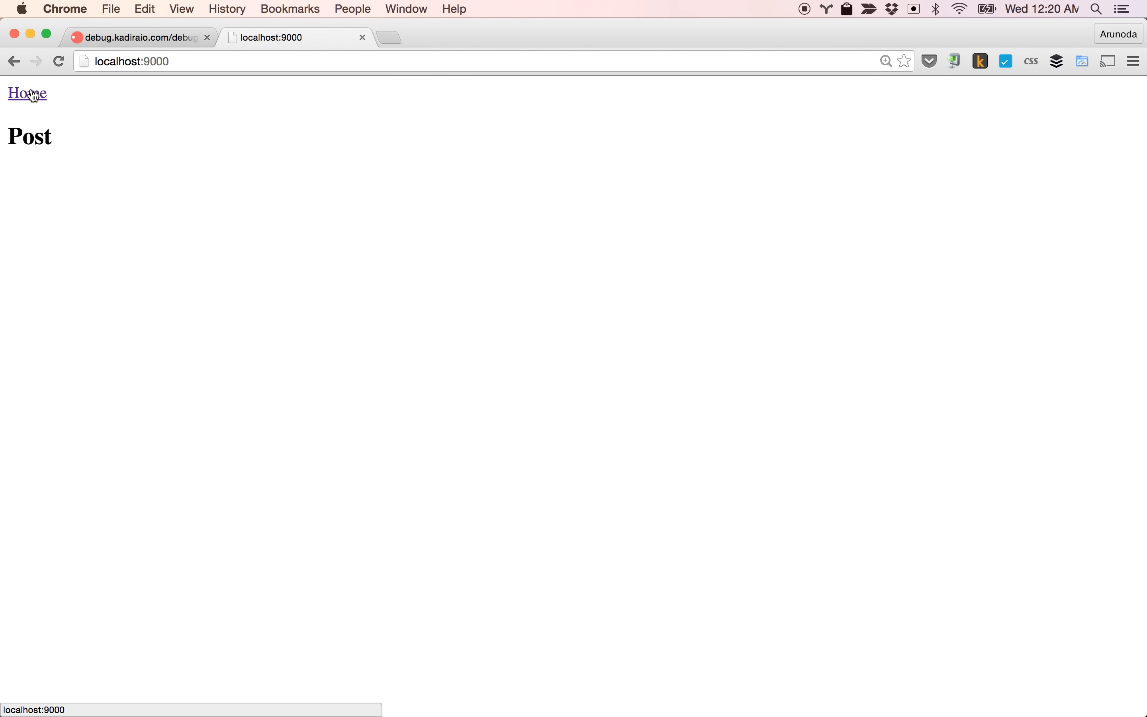
{"action": "left_click", "coordinate": [26, 94]}
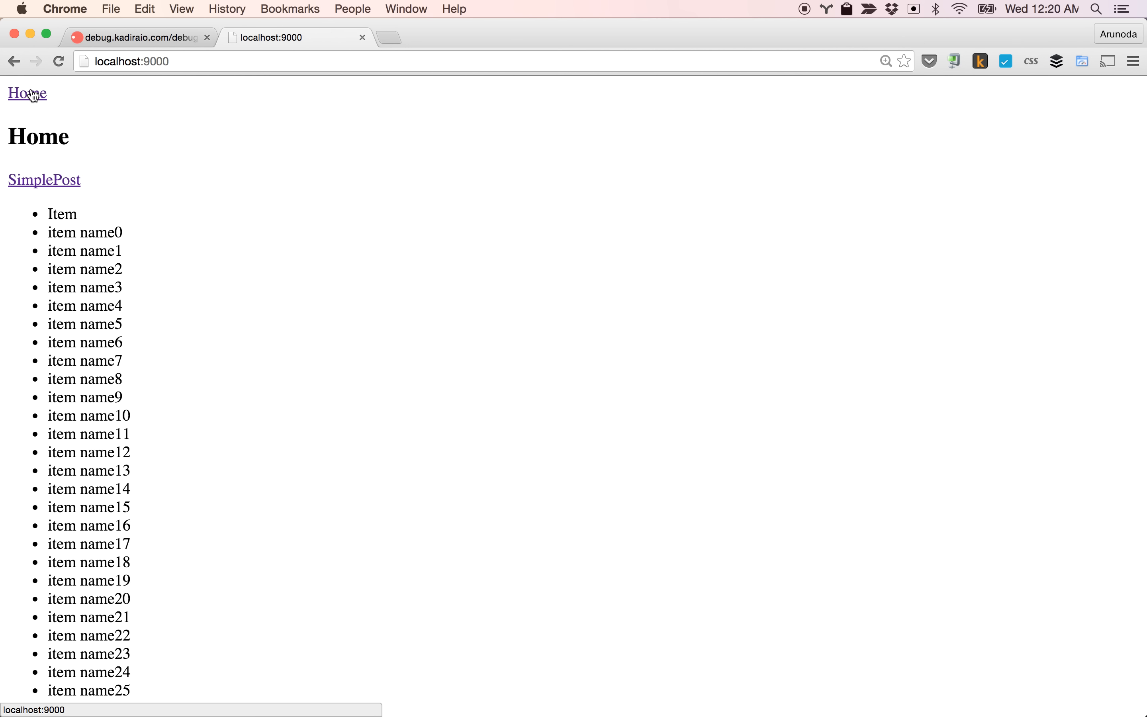
{"action": "left_click", "coordinate": [43, 180]}
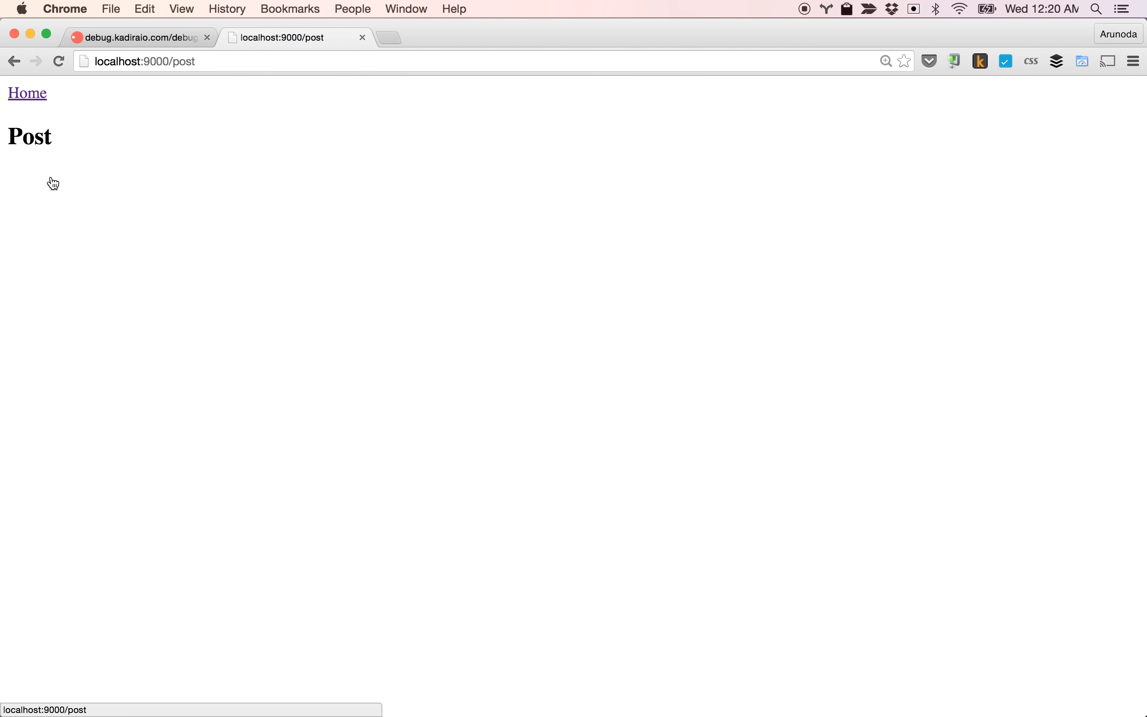
{"action": "left_click", "coordinate": [27, 94]}
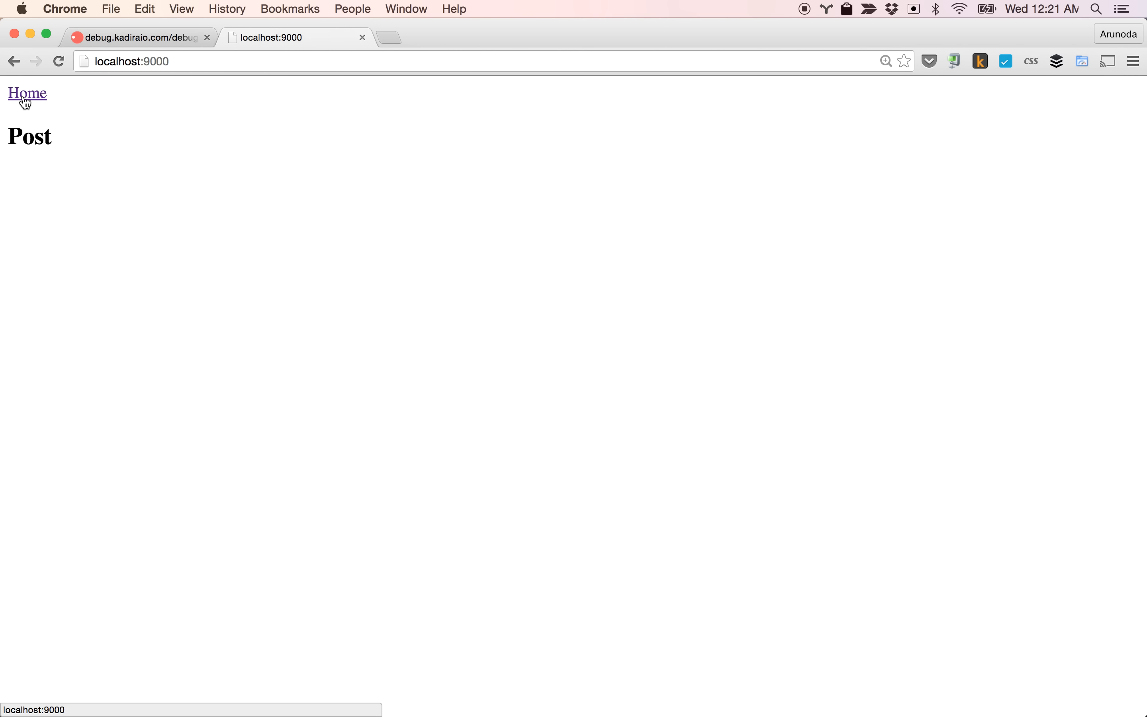
{"action": "left_click", "coordinate": [27, 93]}
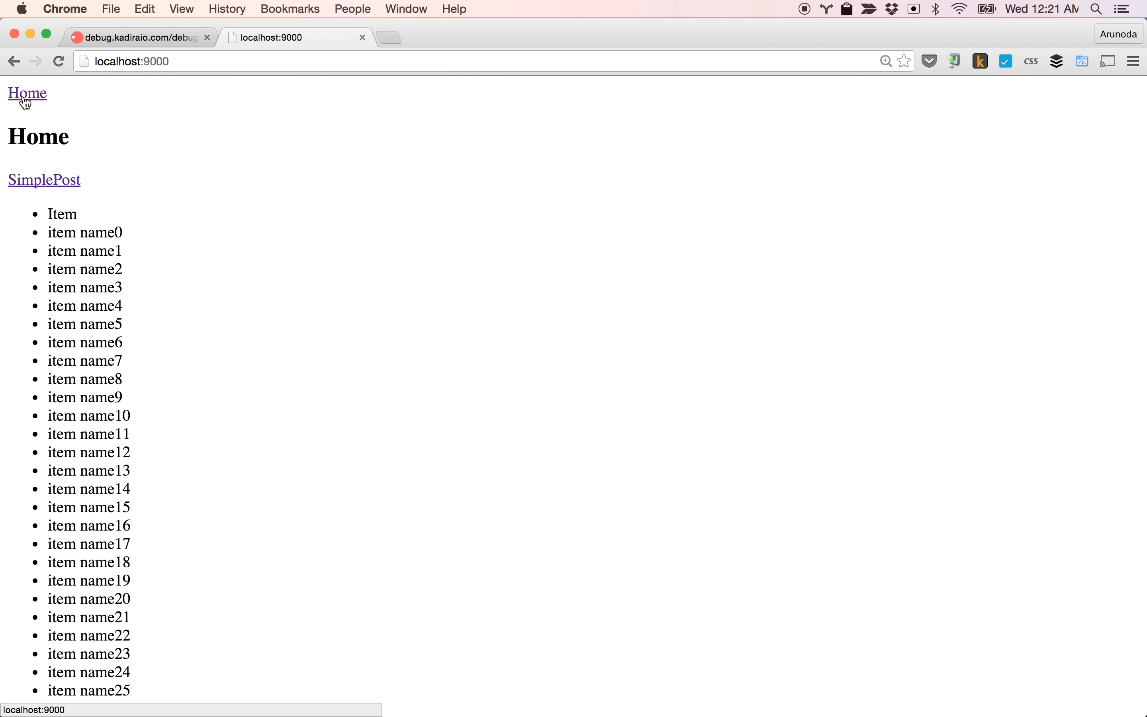
{"action": "left_click", "coordinate": [139, 38]}
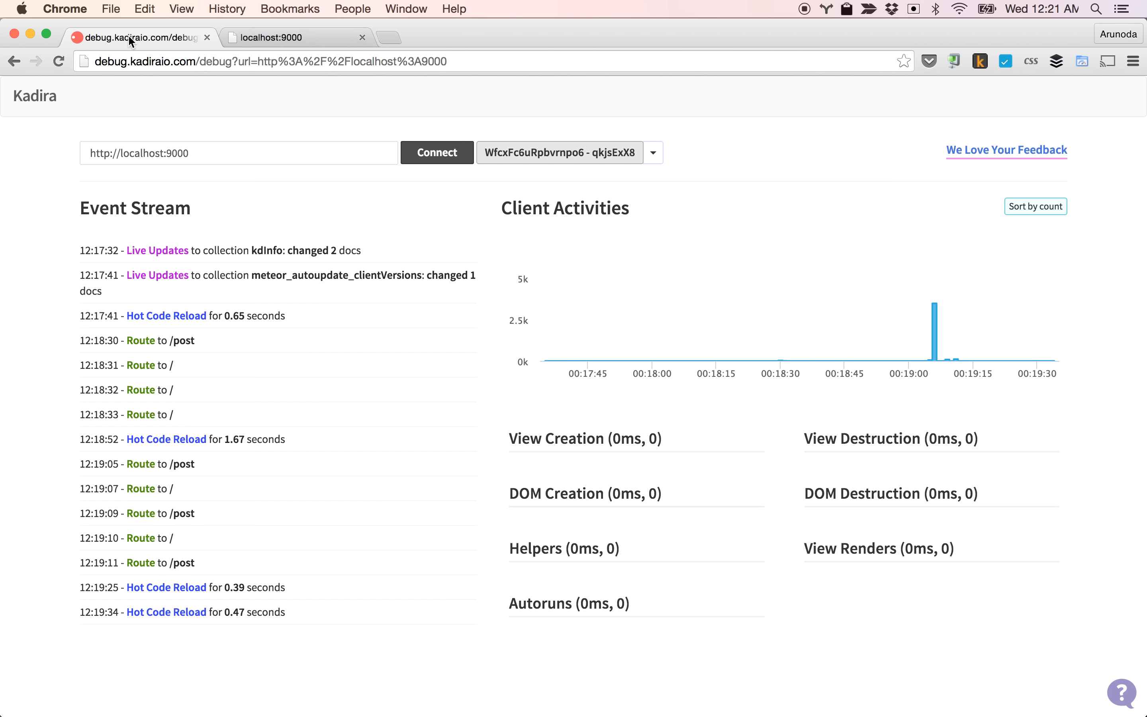
Step: Select the newer client session and inspect a chart spike's view and DOM timings
{"action": "left_click", "coordinate": [651, 152]}
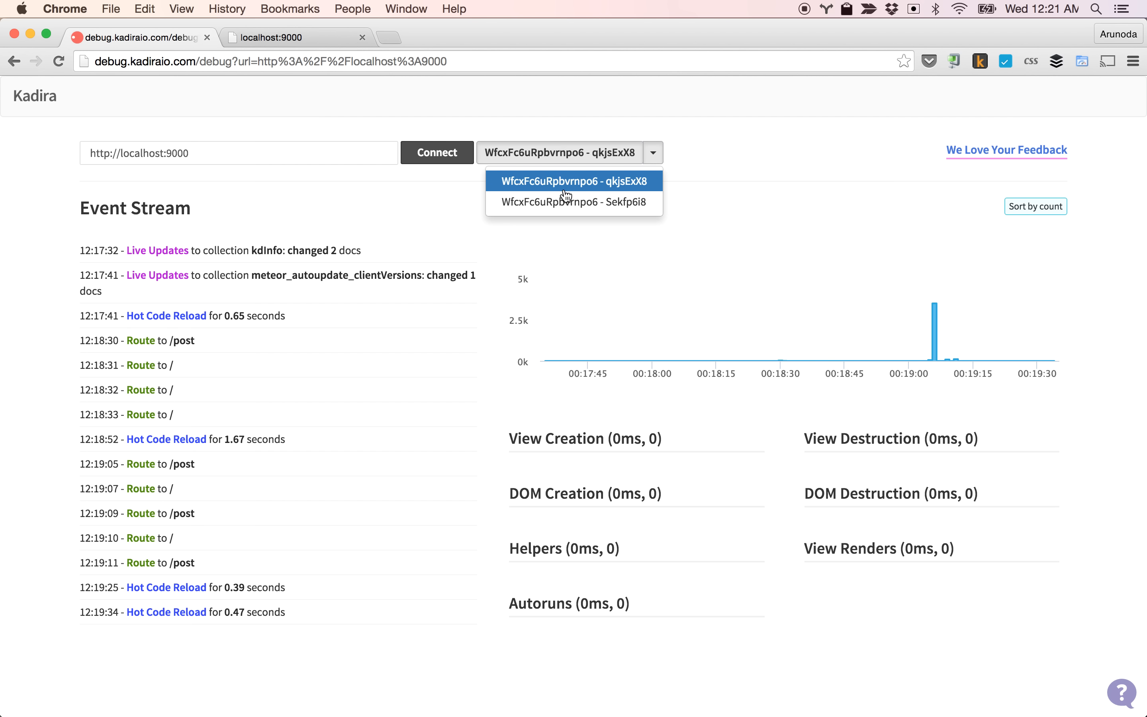
{"action": "left_click", "coordinate": [572, 202]}
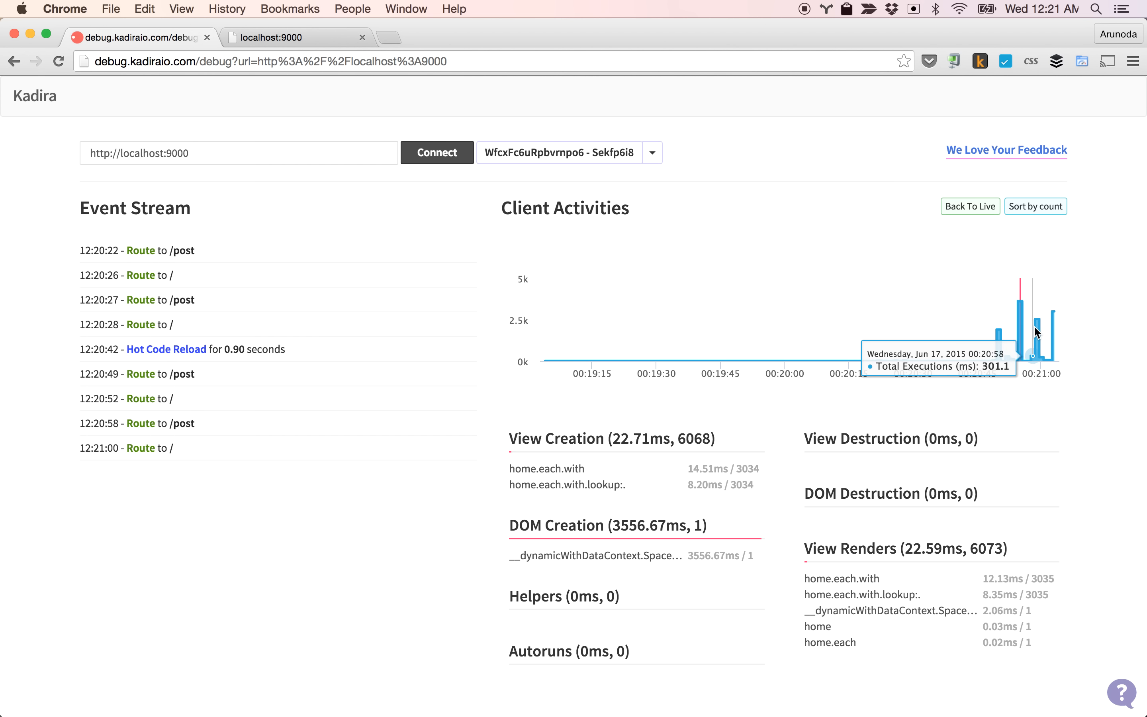
{"action": "left_click", "coordinate": [227, 374]}
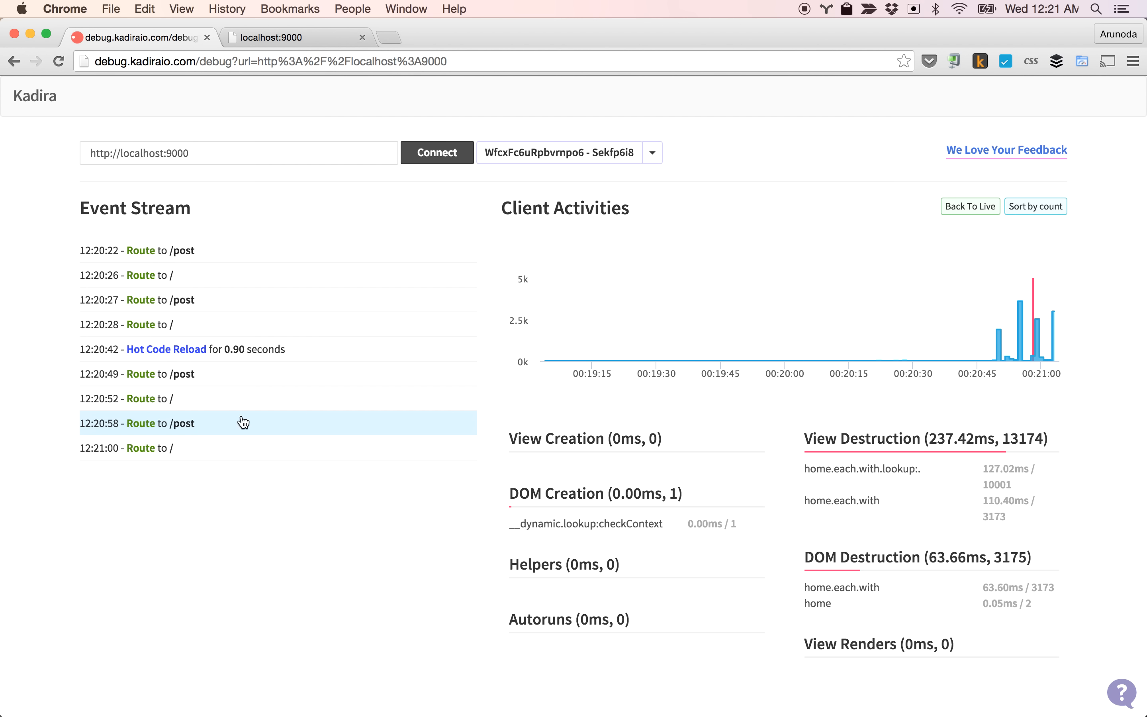
{"action": "mouse_move", "coordinate": [1037, 326]}
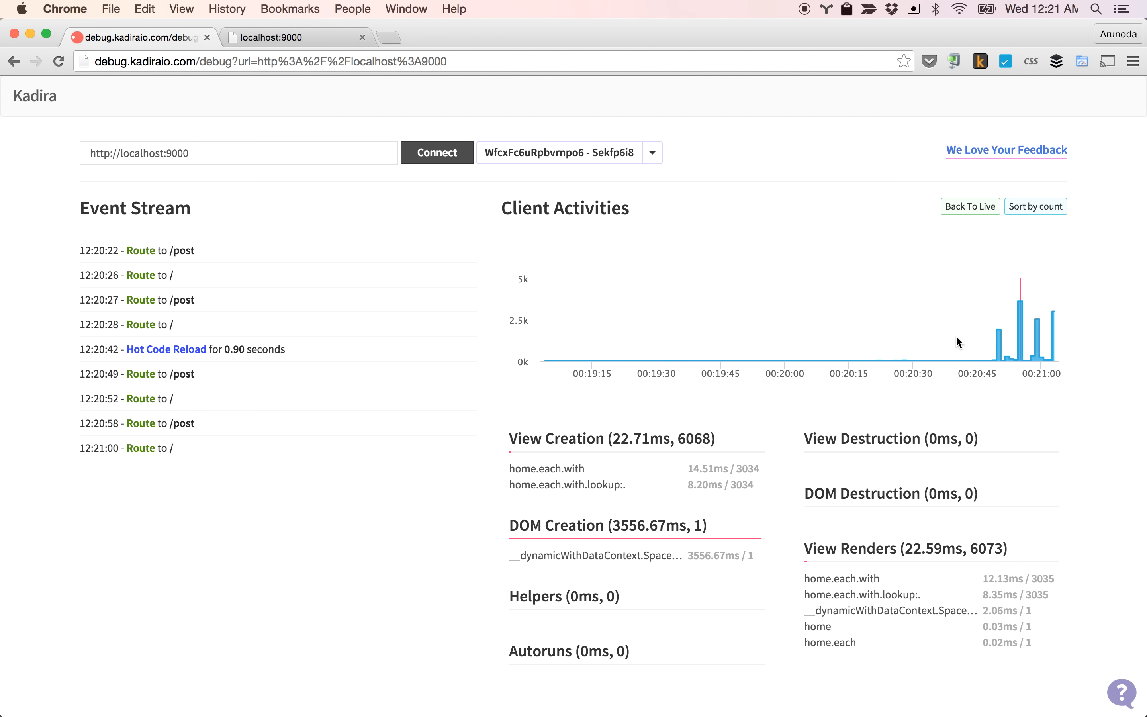
{"action": "mouse_move", "coordinate": [1042, 337]}
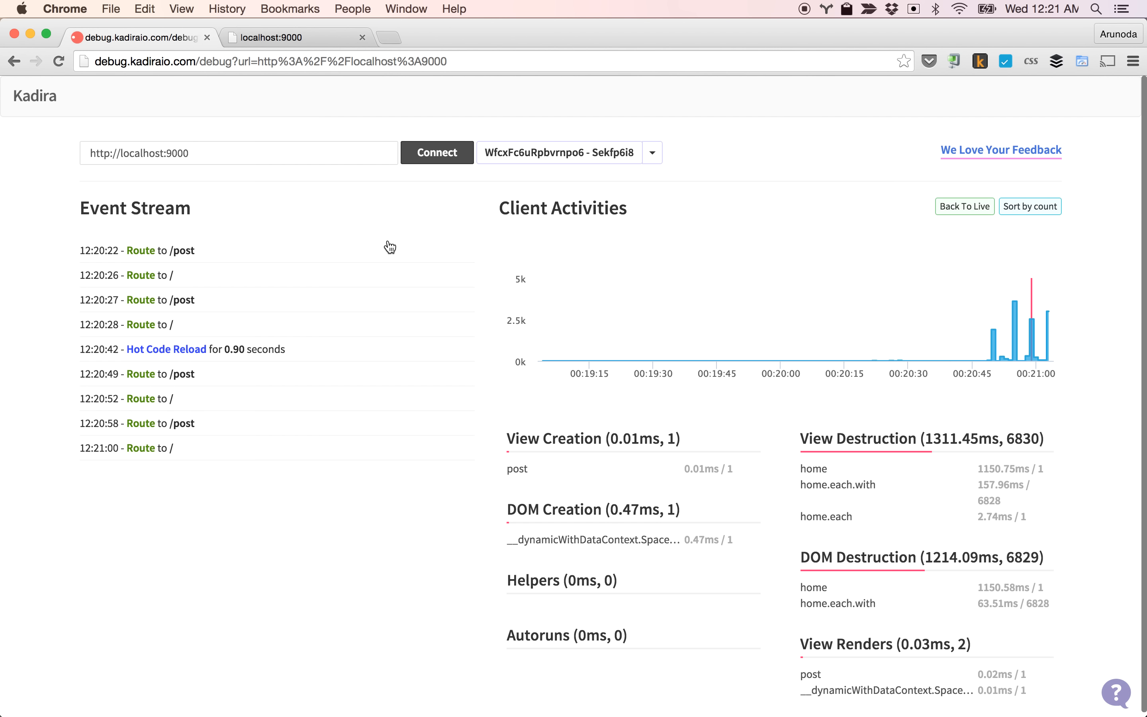
{"action": "left_click", "coordinate": [292, 38]}
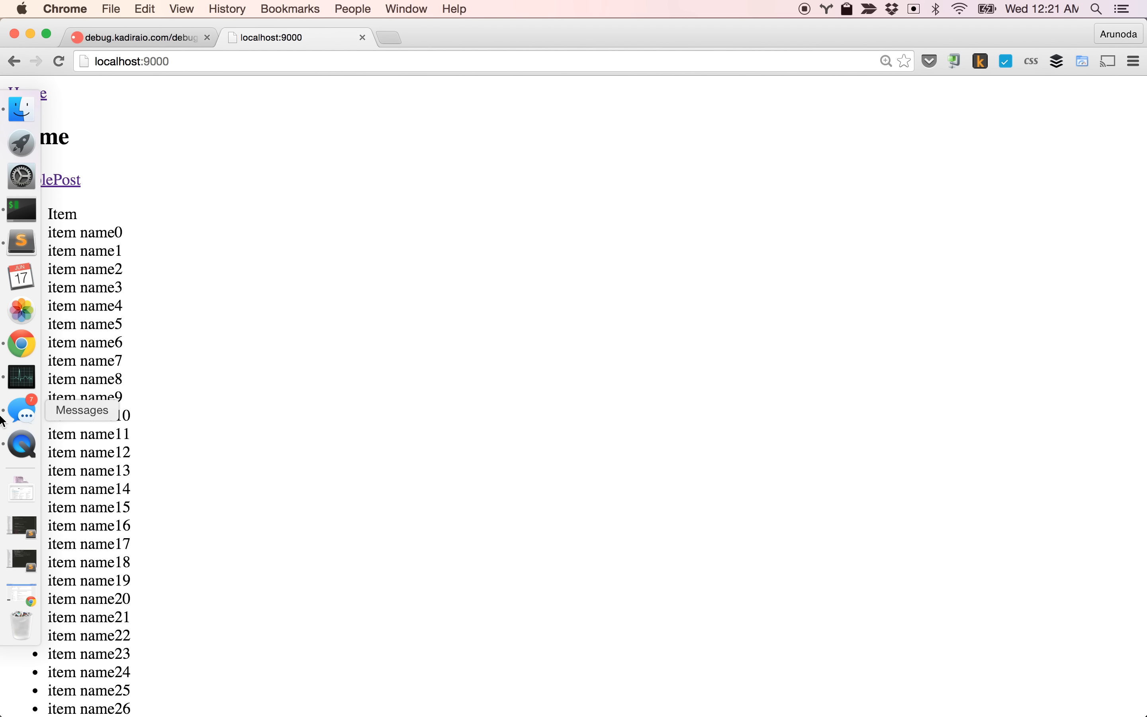
Step: Uncomment the {{>cacher template=main id=main}} line in templates.html and save it
{"action": "left_click", "coordinate": [21, 249]}
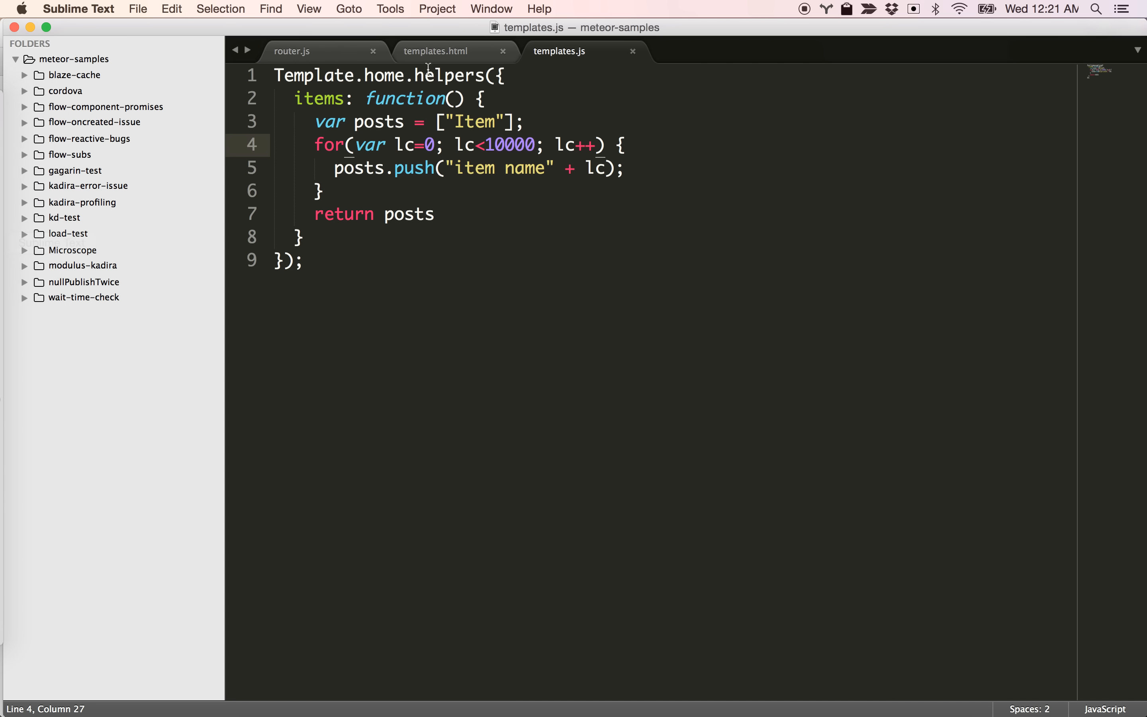
{"action": "left_click", "coordinate": [435, 51]}
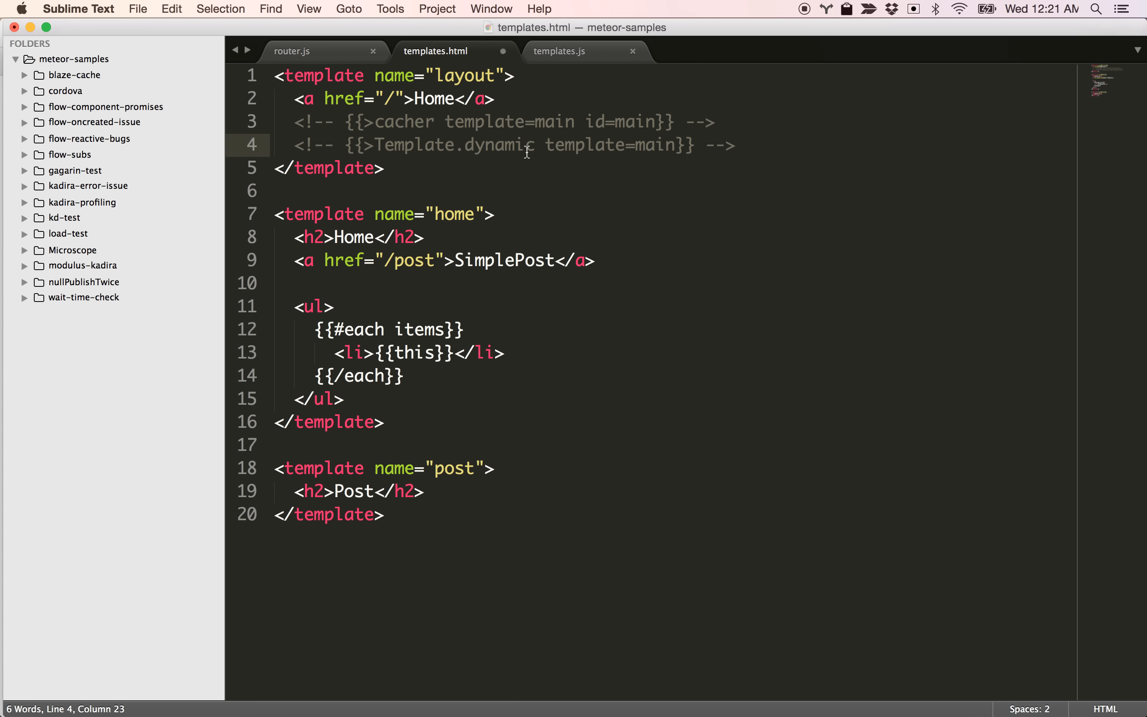
{"action": "mouse_move", "coordinate": [521, 136]}
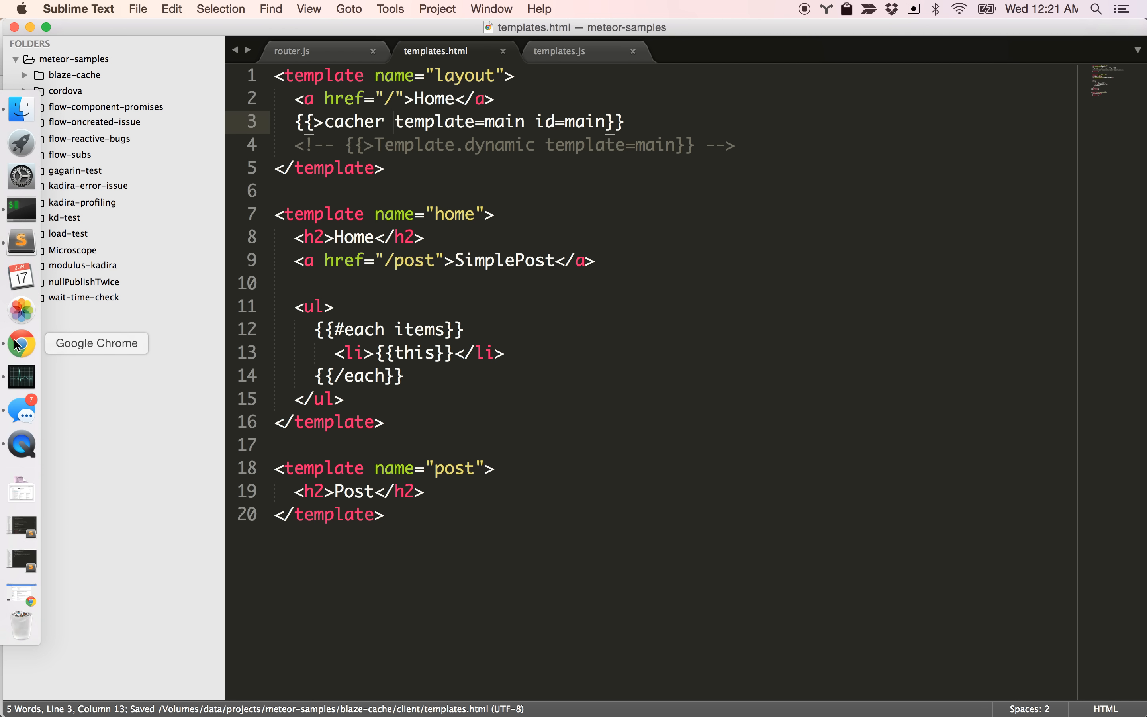
{"action": "left_click", "coordinate": [19, 348]}
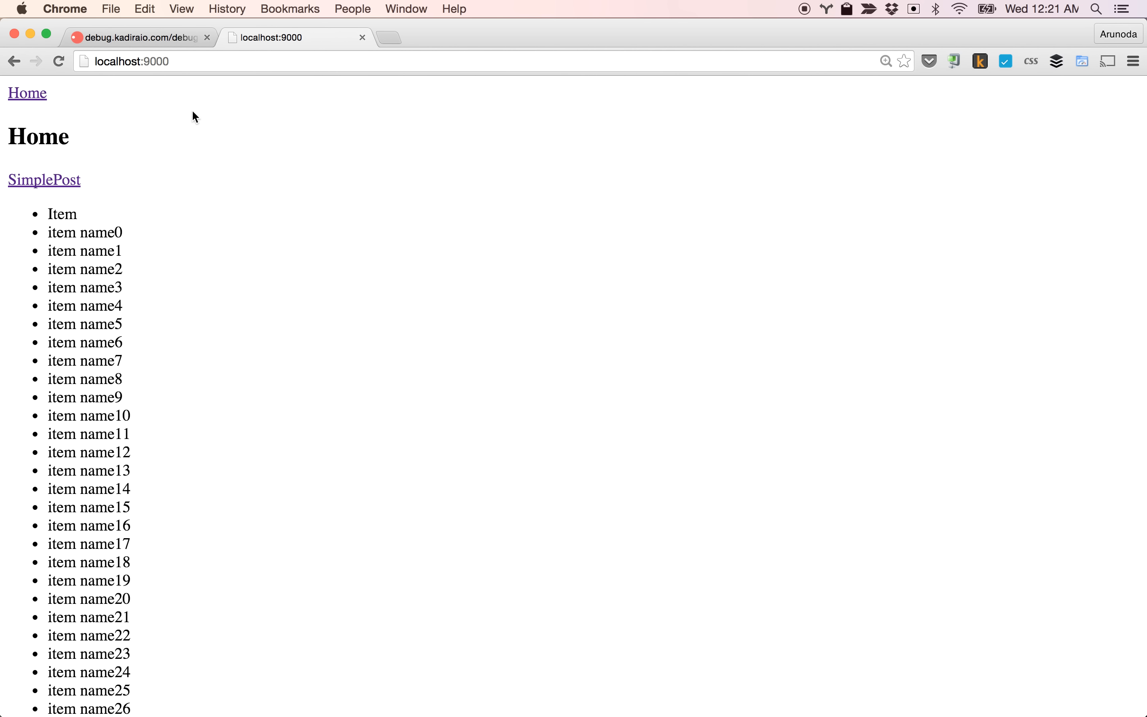
{"action": "mouse_move", "coordinate": [153, 97]}
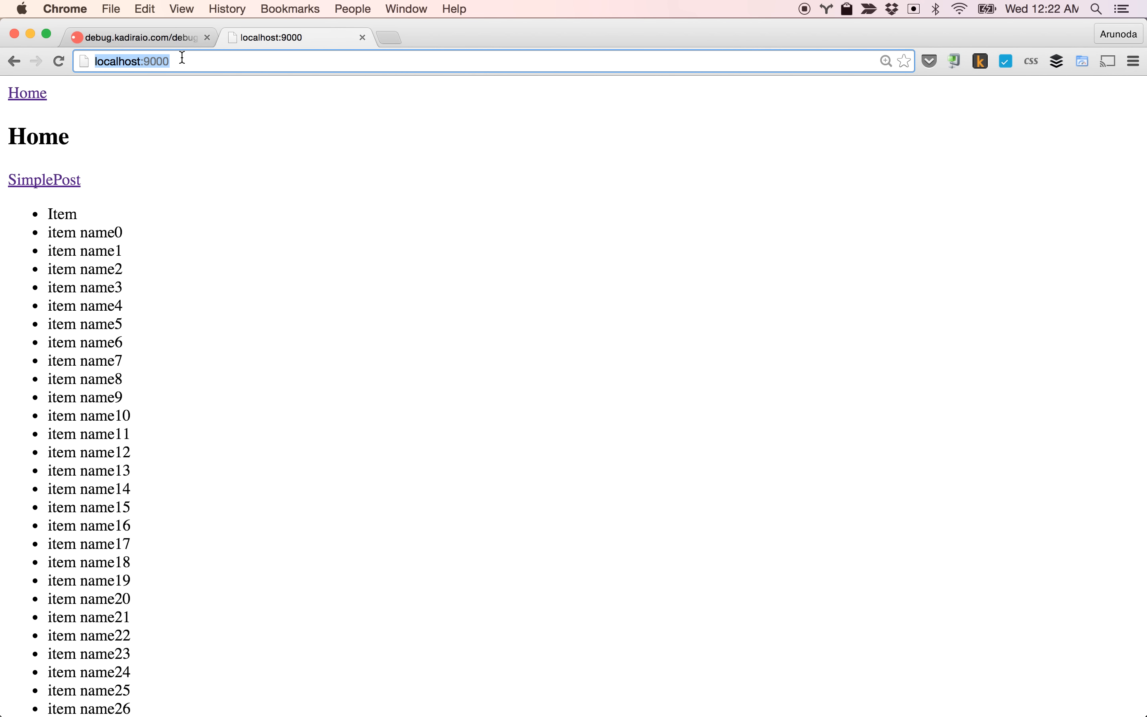
Step: Alternate the localhost:9000 app between the Post and Home pages about eight times
{"action": "left_click", "coordinate": [43, 180]}
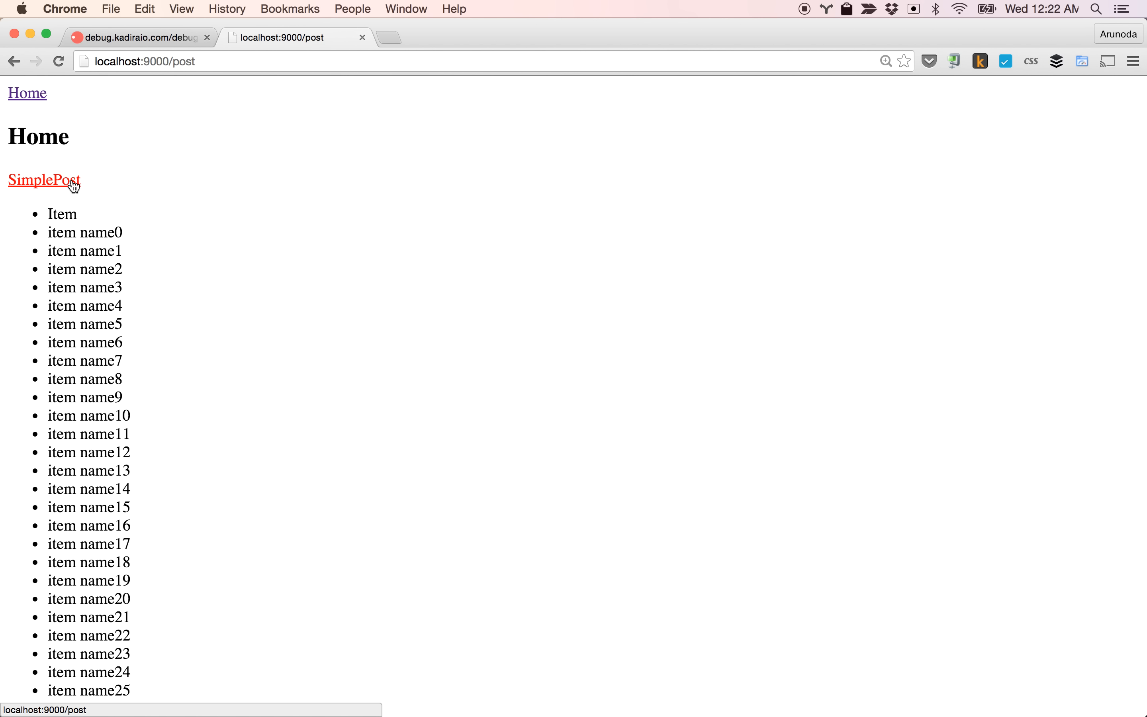
{"action": "left_click", "coordinate": [43, 180]}
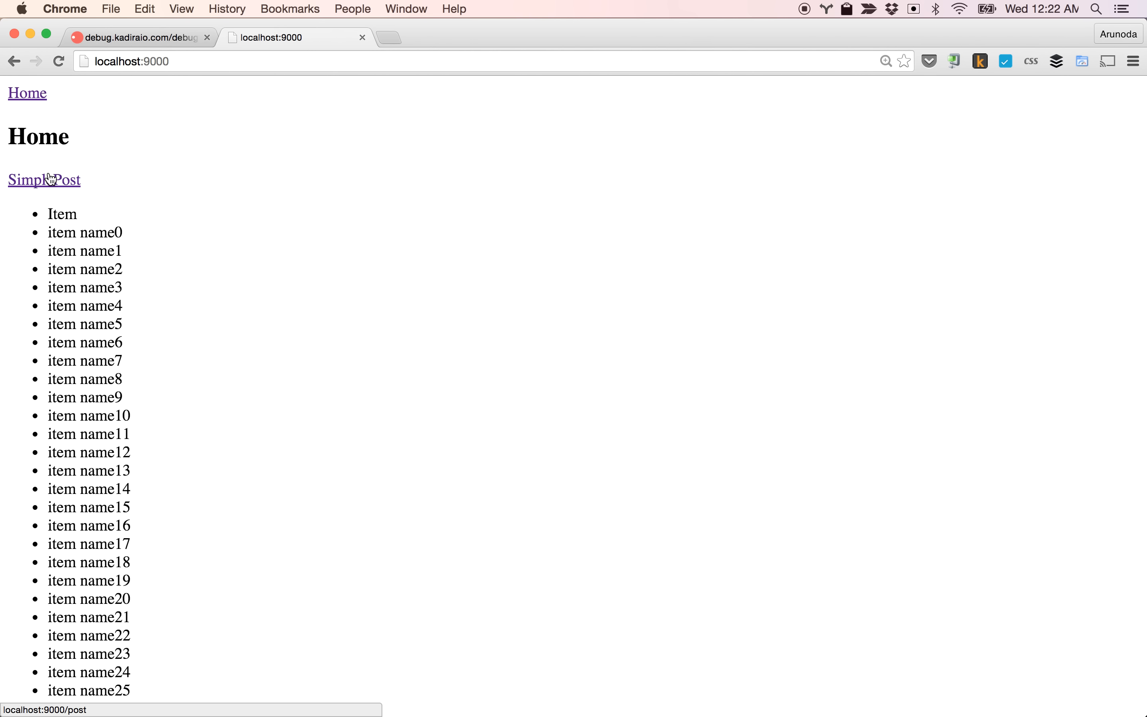
{"action": "mouse_move", "coordinate": [36, 103]}
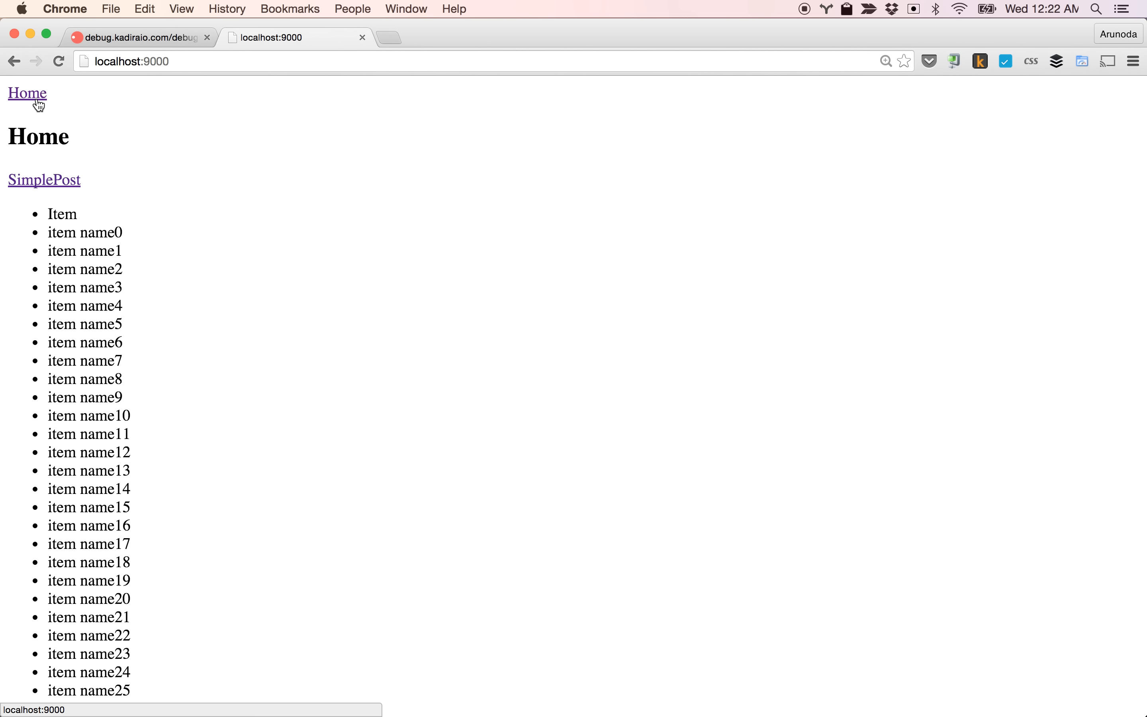
{"action": "left_click", "coordinate": [43, 180]}
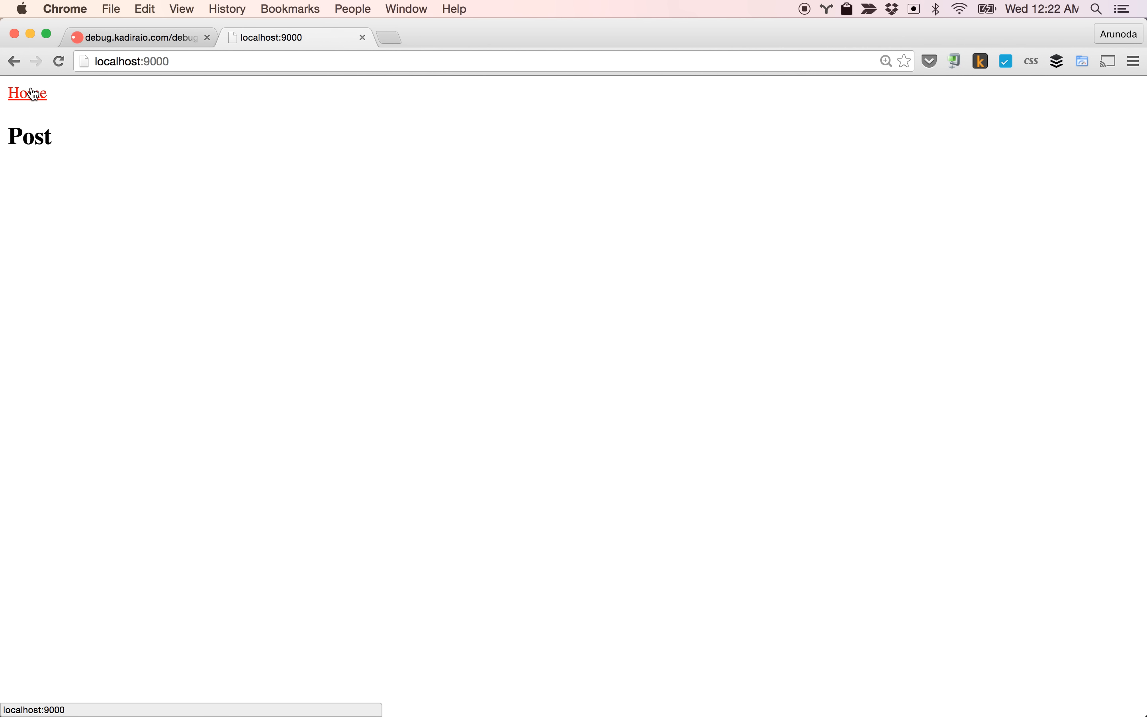
{"action": "left_click", "coordinate": [27, 93]}
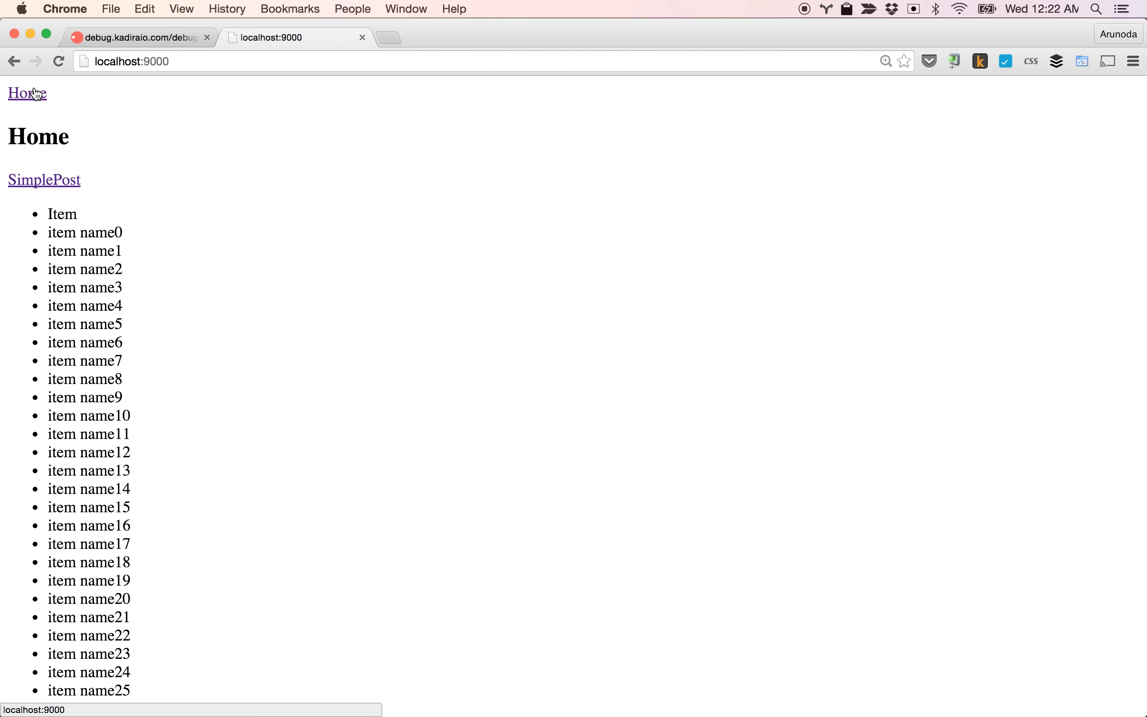
{"action": "left_click", "coordinate": [43, 180]}
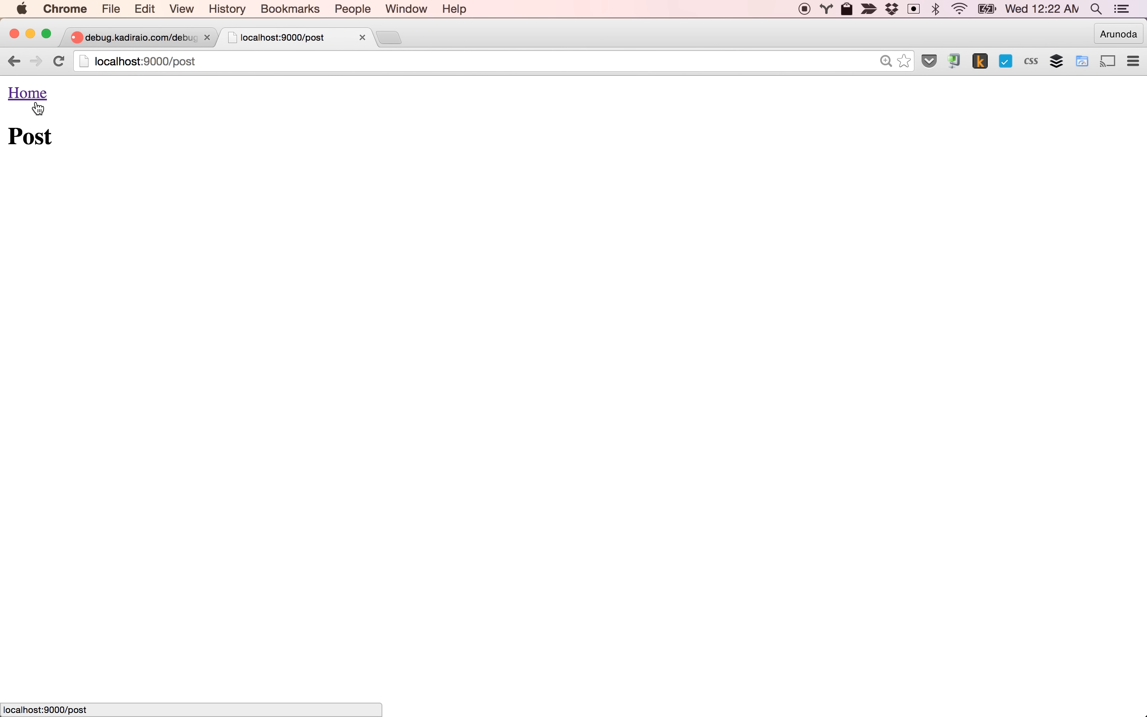
{"action": "left_click", "coordinate": [28, 93]}
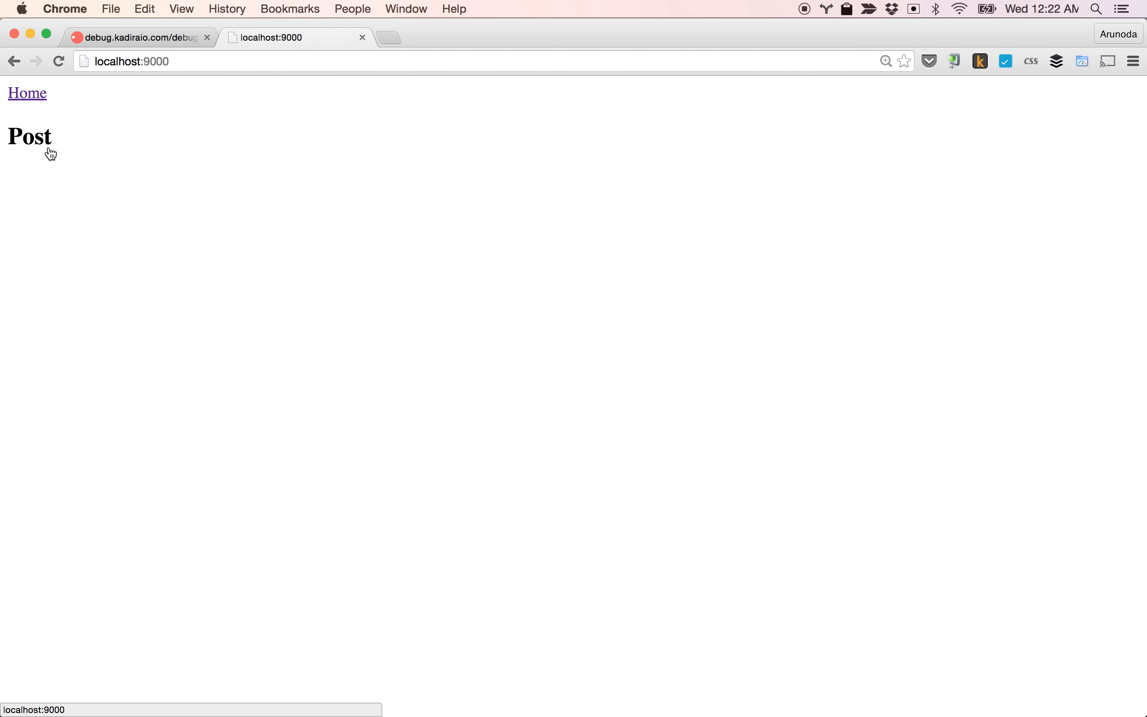
{"action": "left_click", "coordinate": [27, 93]}
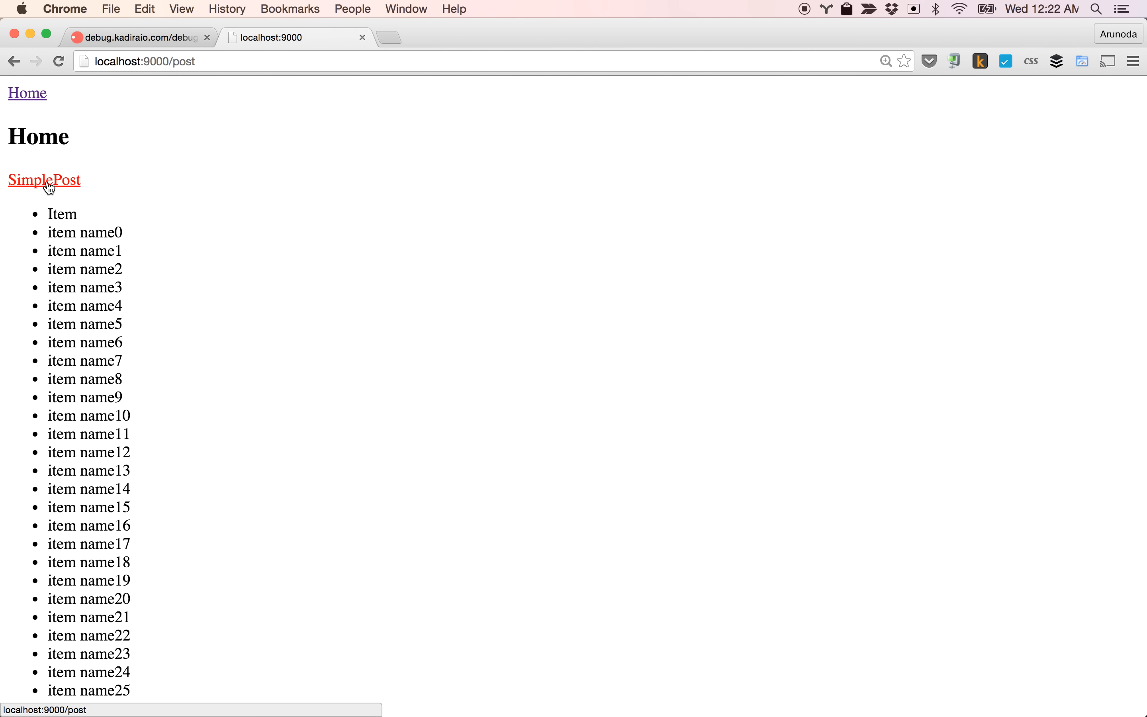
{"action": "left_click", "coordinate": [27, 93]}
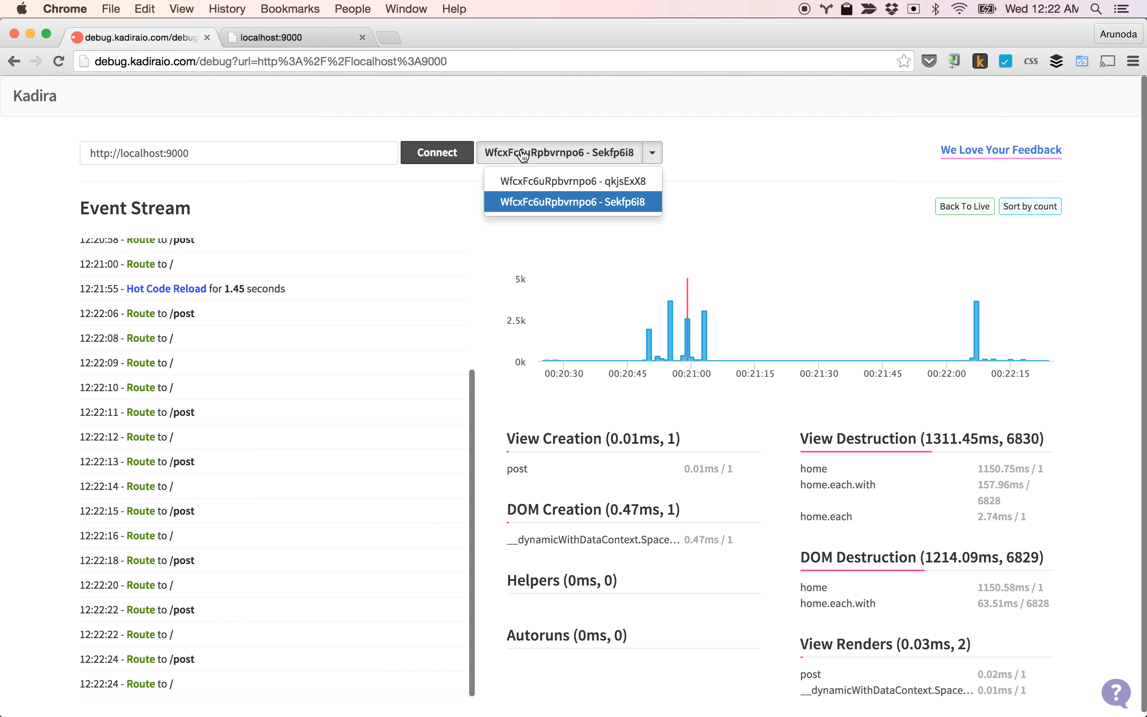
Step: Keep the latest session selected, review cacher destroy timings (~36 ms), and return to the app
{"action": "left_click", "coordinate": [574, 181]}
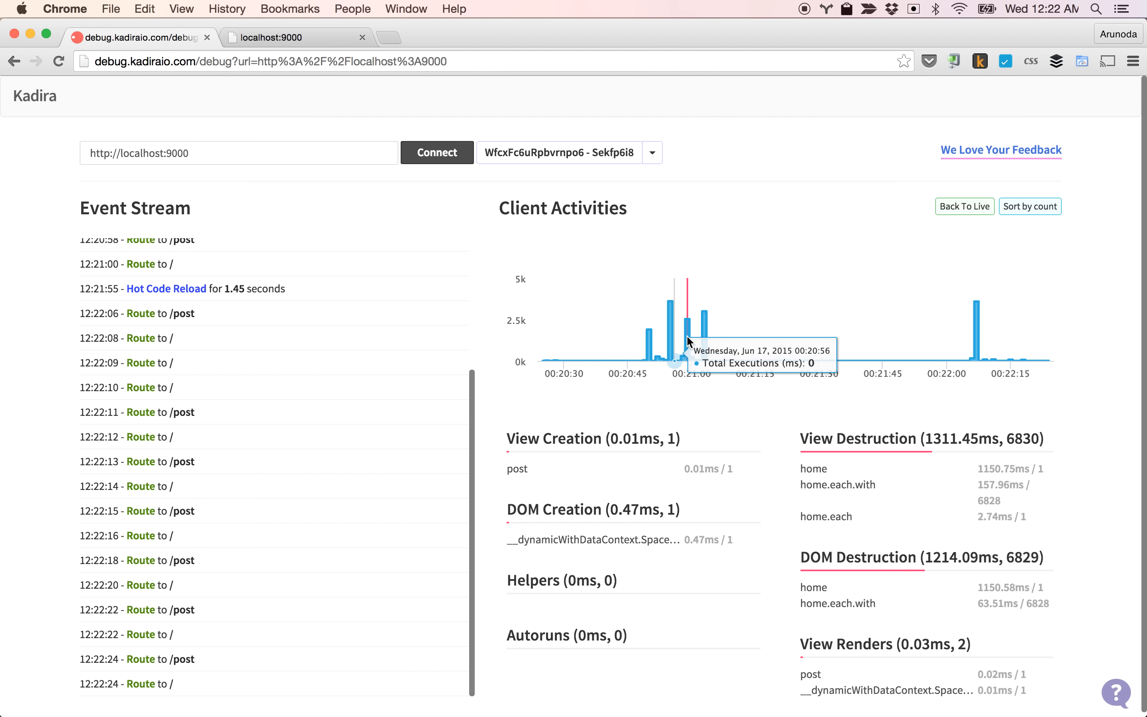
{"action": "mouse_move", "coordinate": [979, 279]}
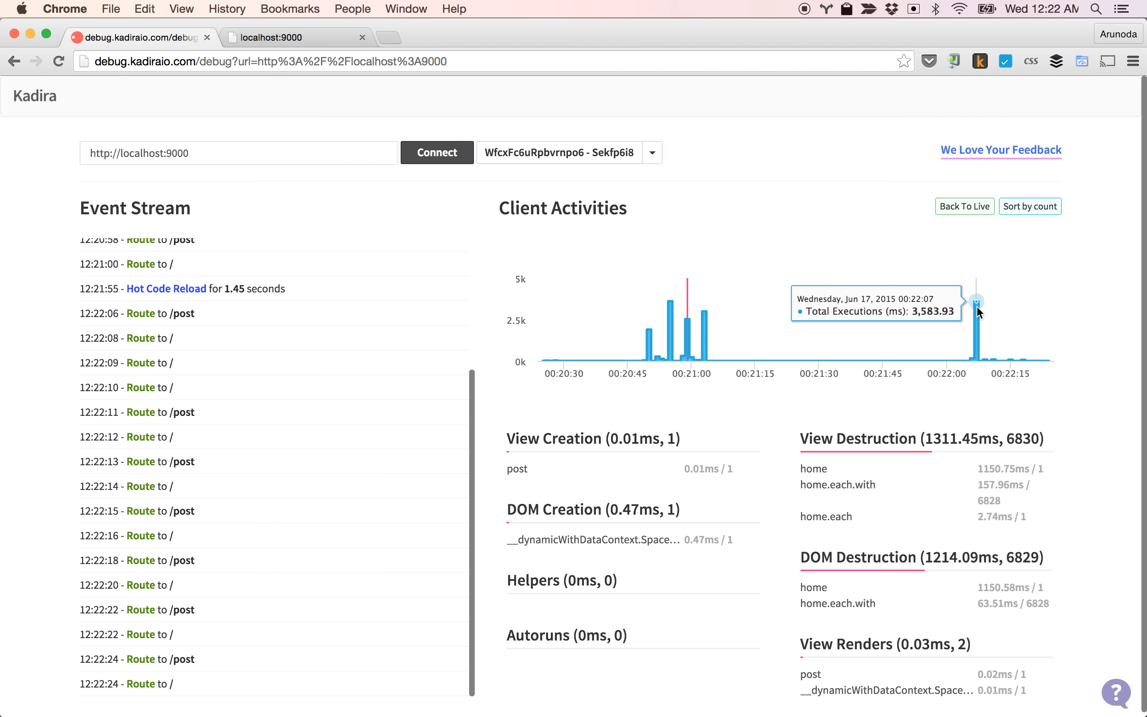
{"action": "mouse_move", "coordinate": [998, 359]}
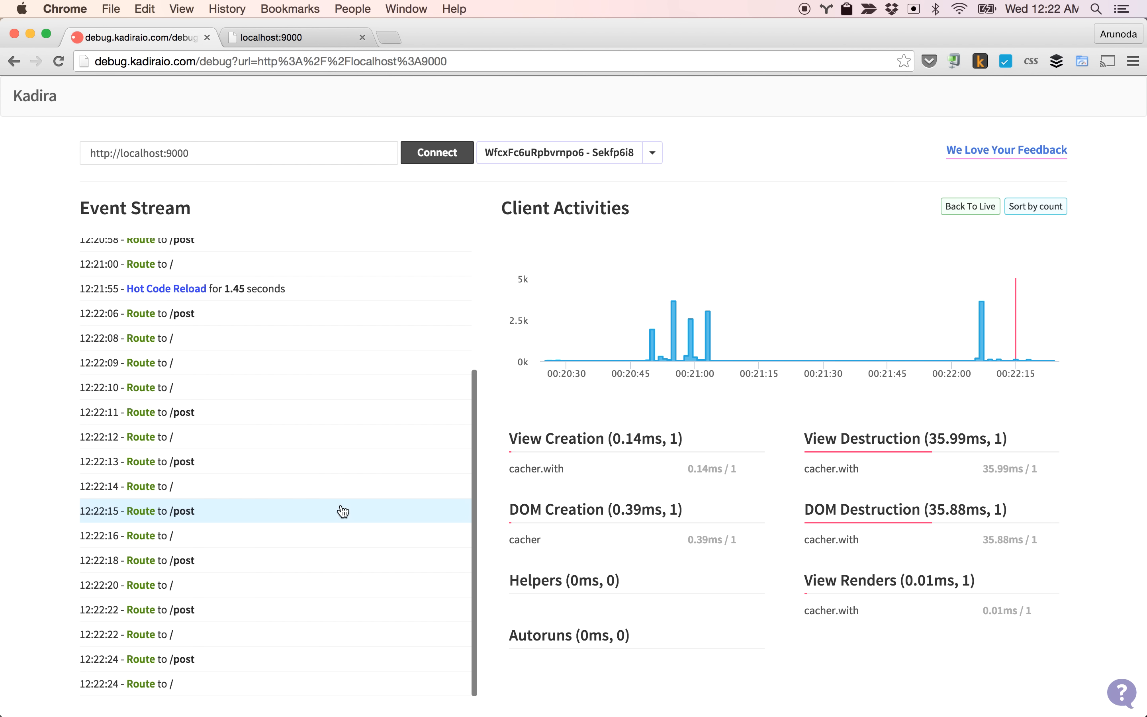
{"action": "mouse_move", "coordinate": [236, 476]}
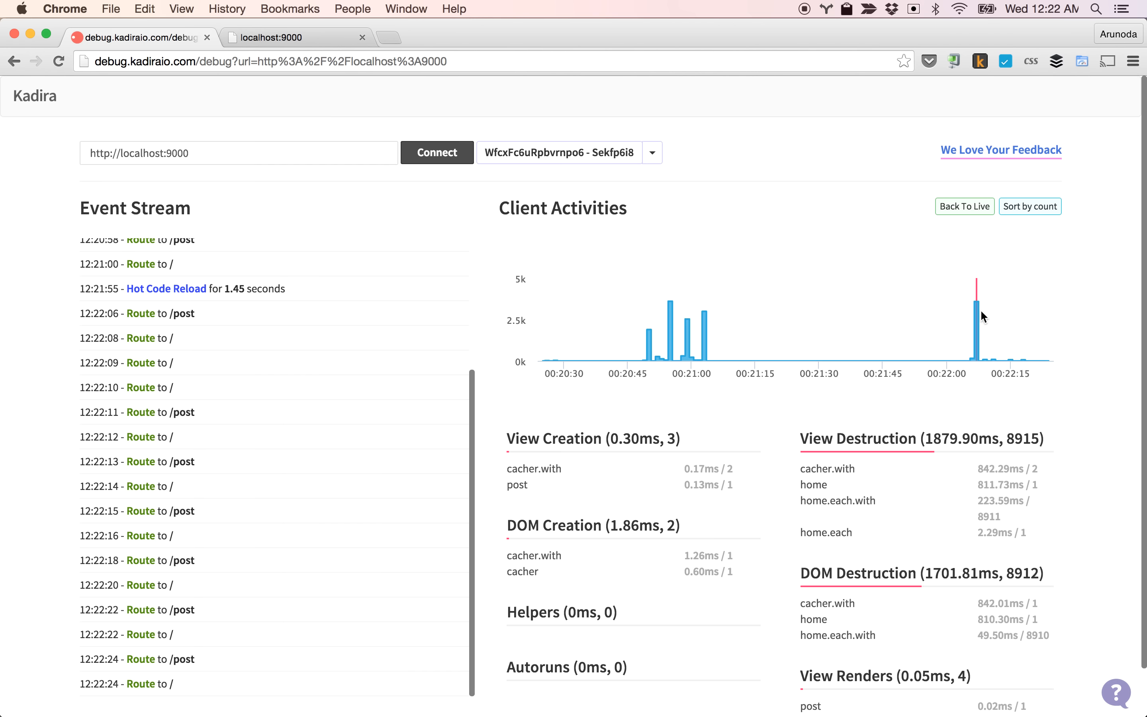
{"action": "mouse_move", "coordinate": [939, 614]}
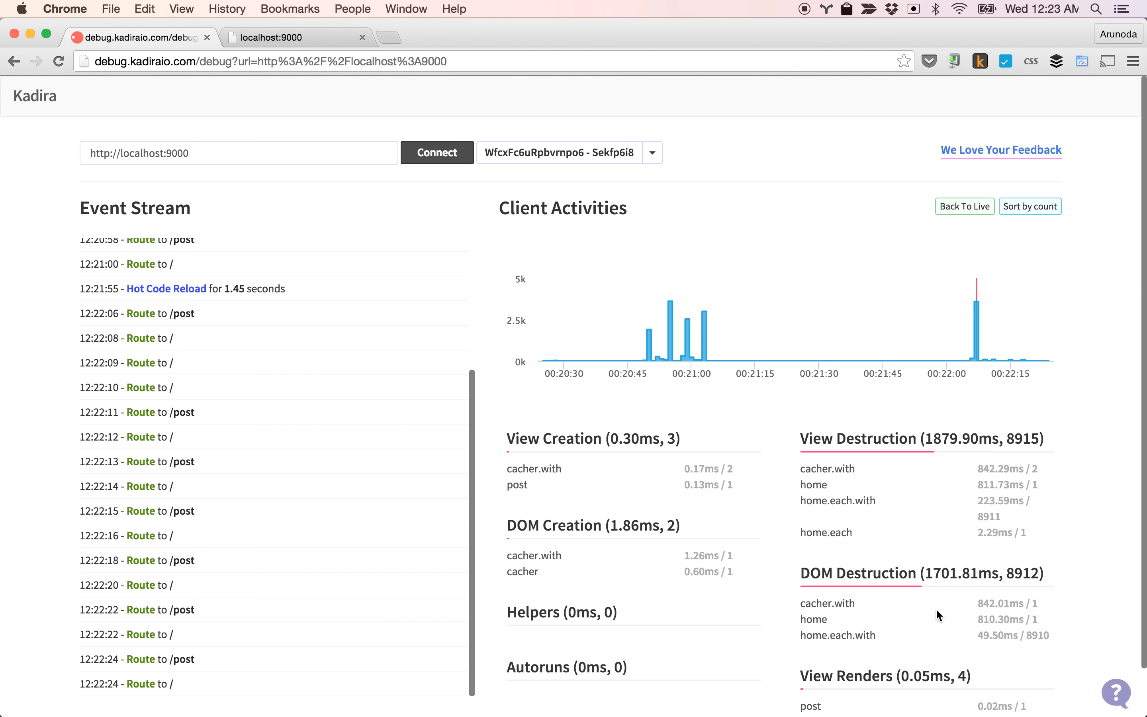
{"action": "mouse_move", "coordinate": [1013, 360]}
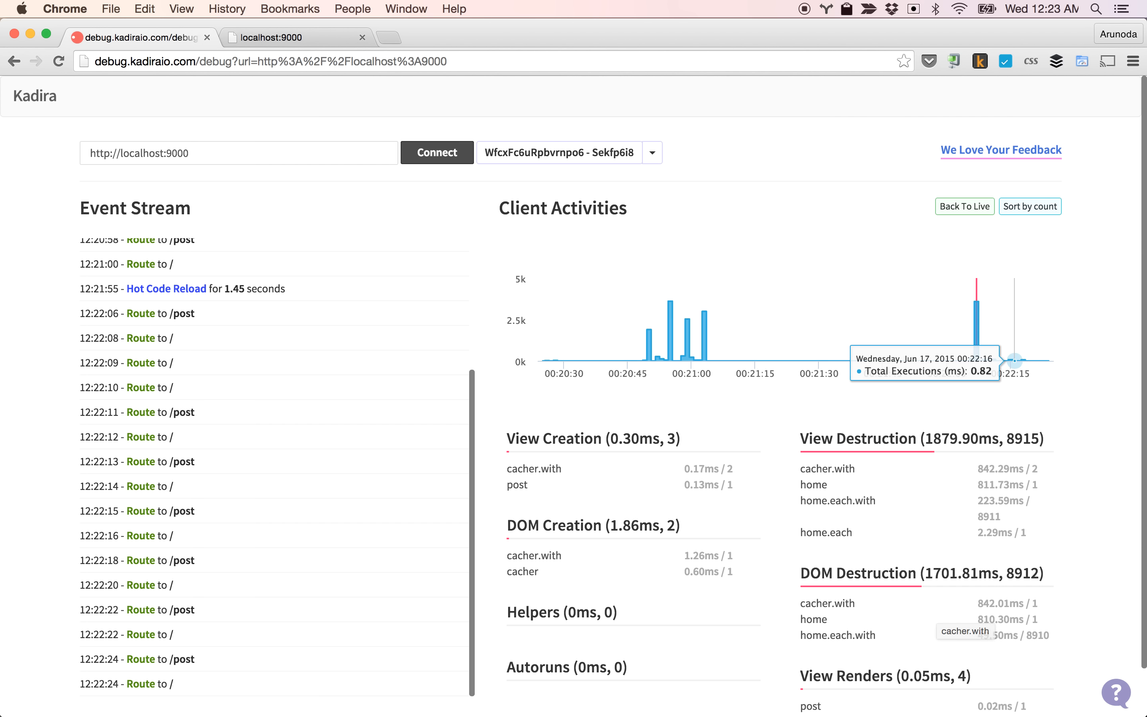
{"action": "mouse_move", "coordinate": [271, 38]}
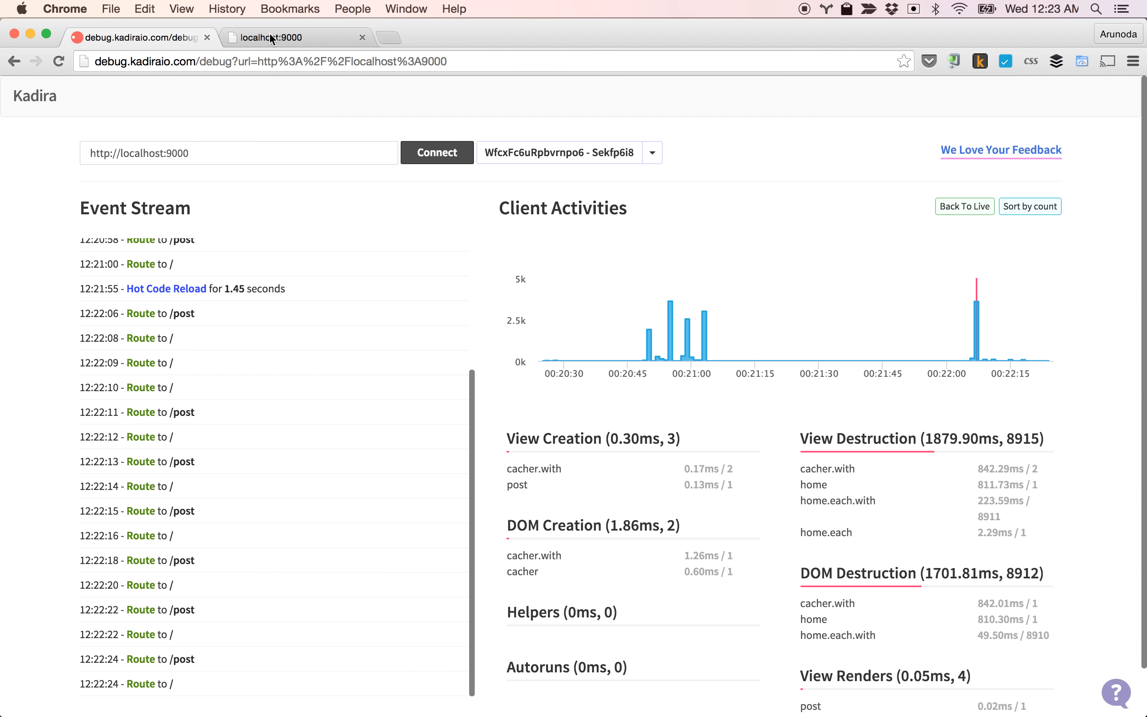
{"action": "left_click", "coordinate": [292, 38]}
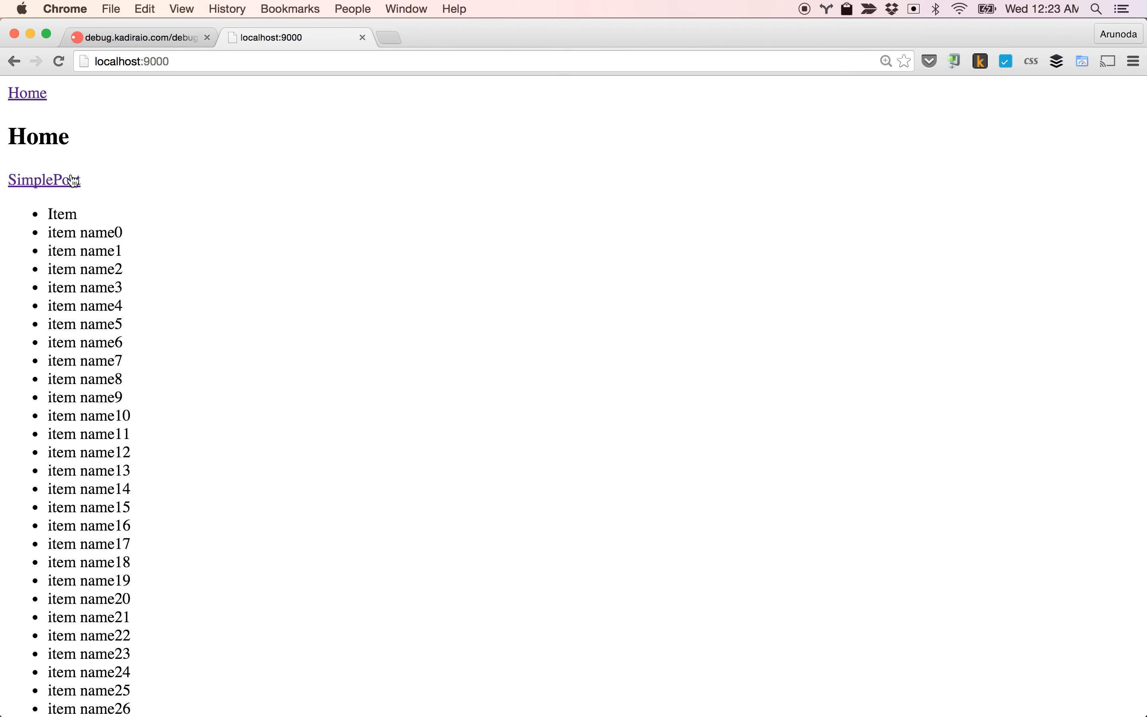